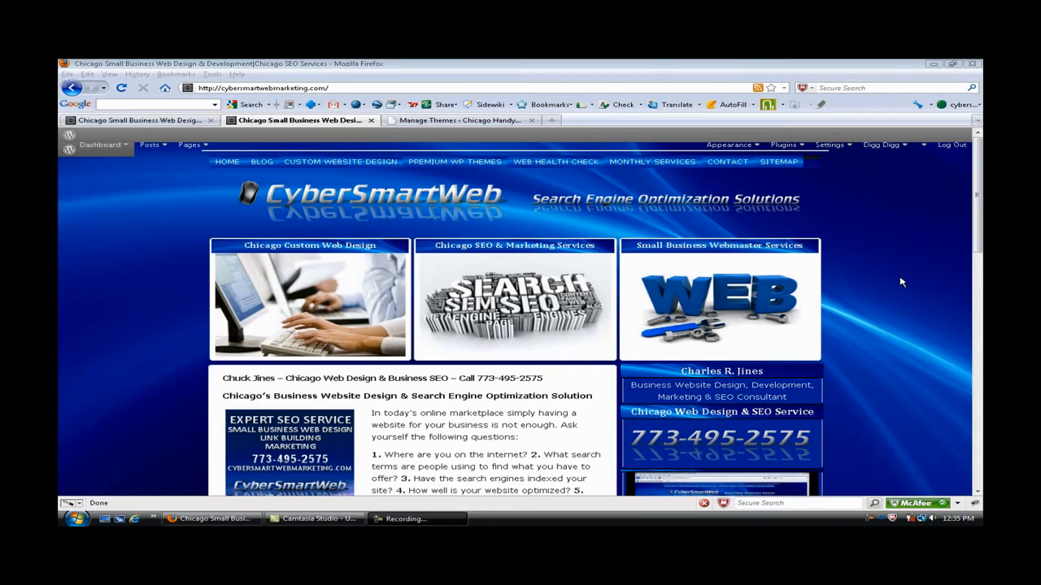
{"action": "mouse_move", "coordinate": [878, 294]}
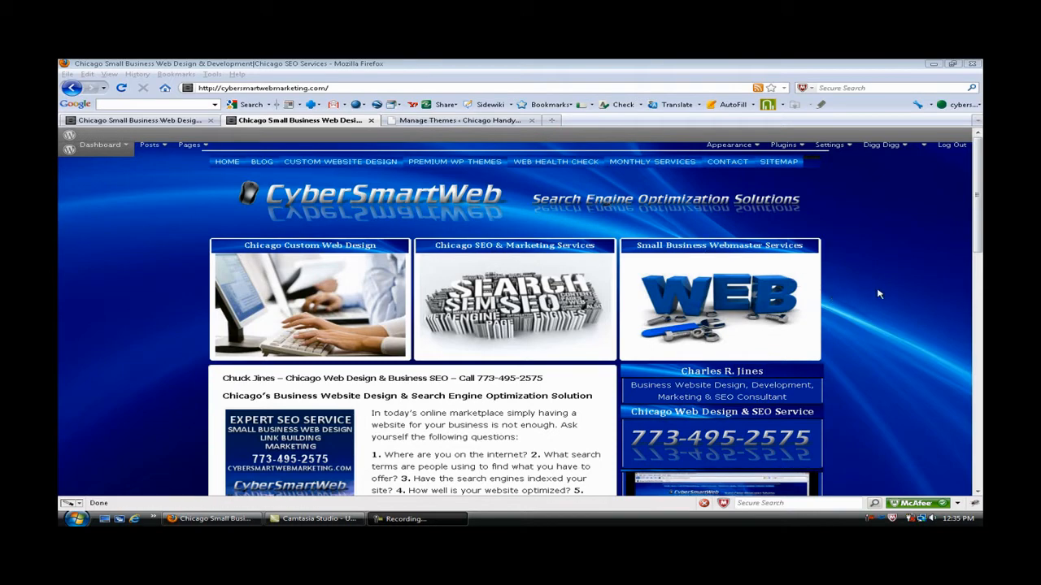
{"action": "mouse_move", "coordinate": [886, 293]}
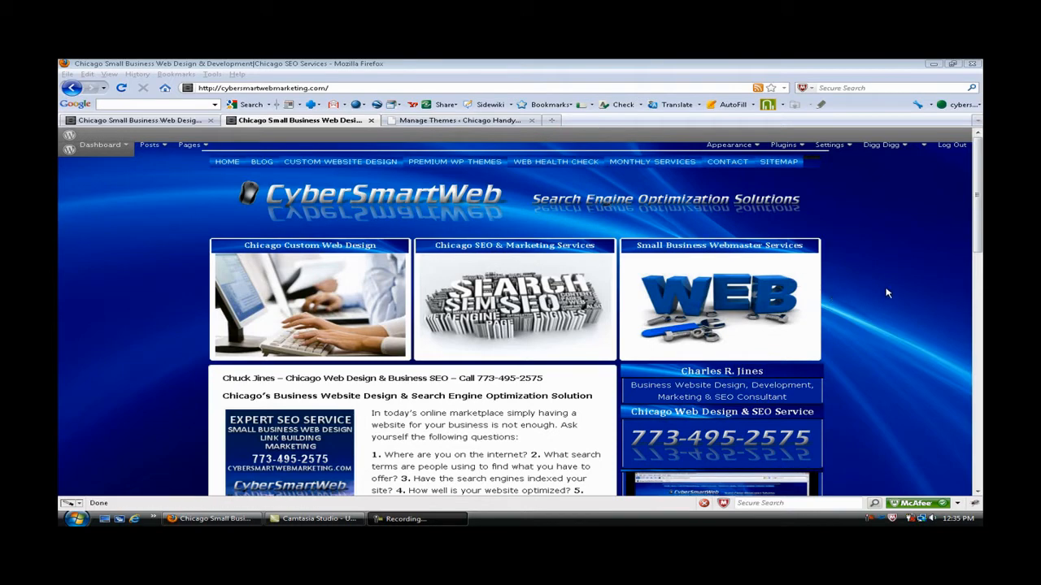
Step: Switch to the 'Manage Themes – Chicago Handyman' browser tab
{"action": "left_click", "coordinate": [459, 121]}
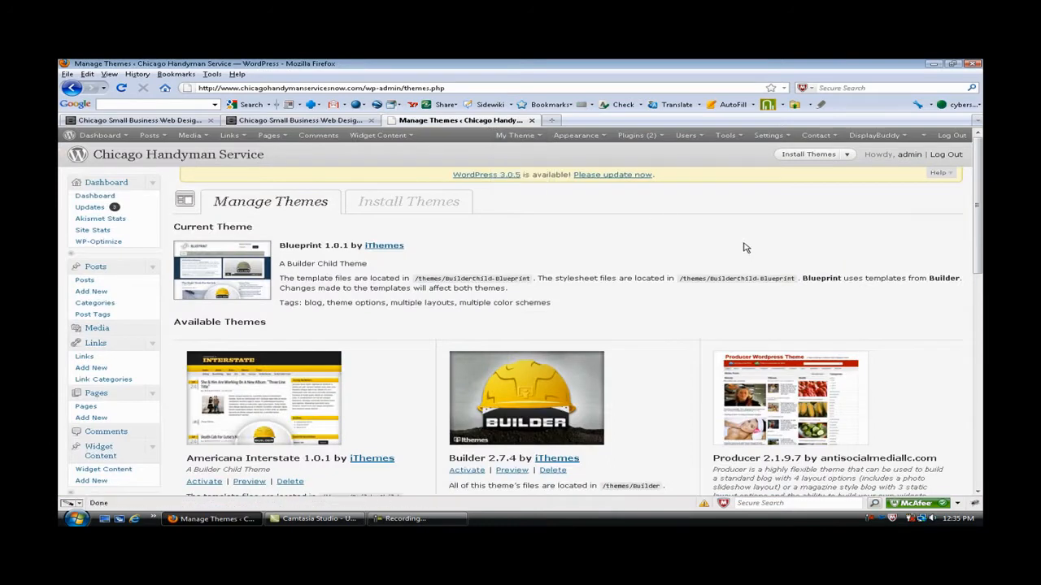
{"action": "mouse_move", "coordinate": [751, 246]}
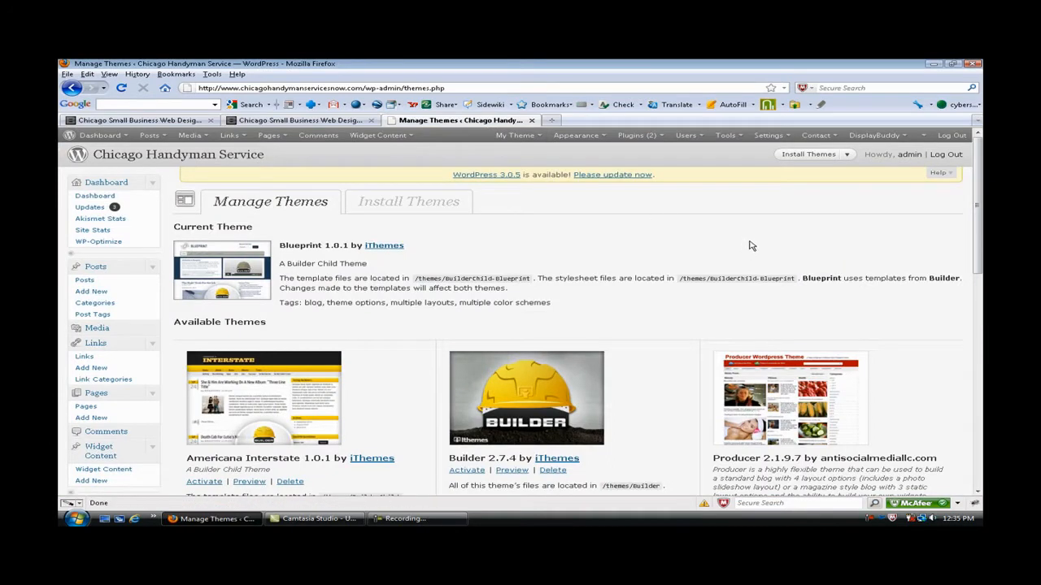
{"action": "mouse_move", "coordinate": [691, 261]}
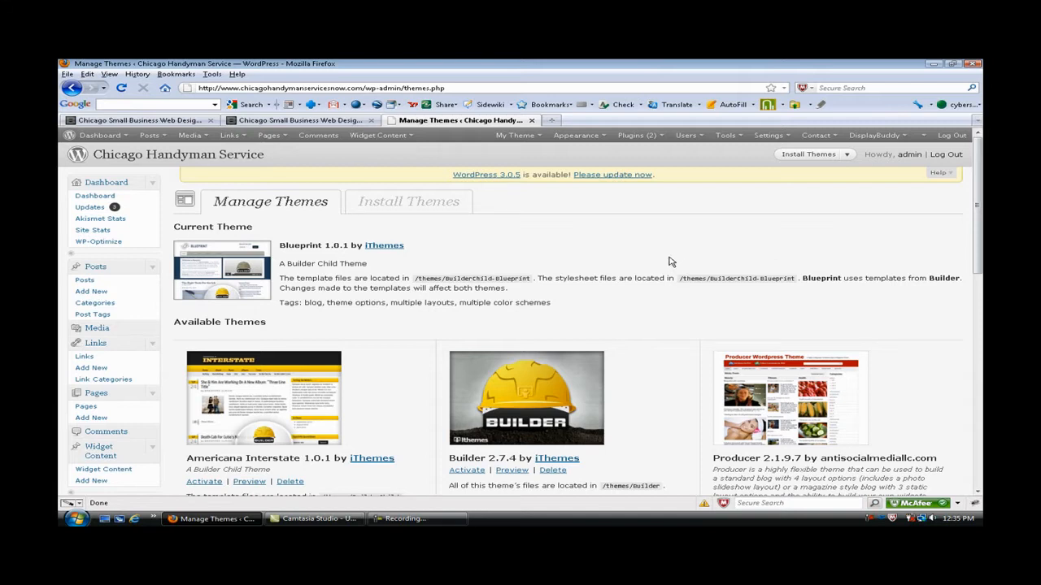
{"action": "mouse_move", "coordinate": [670, 255]}
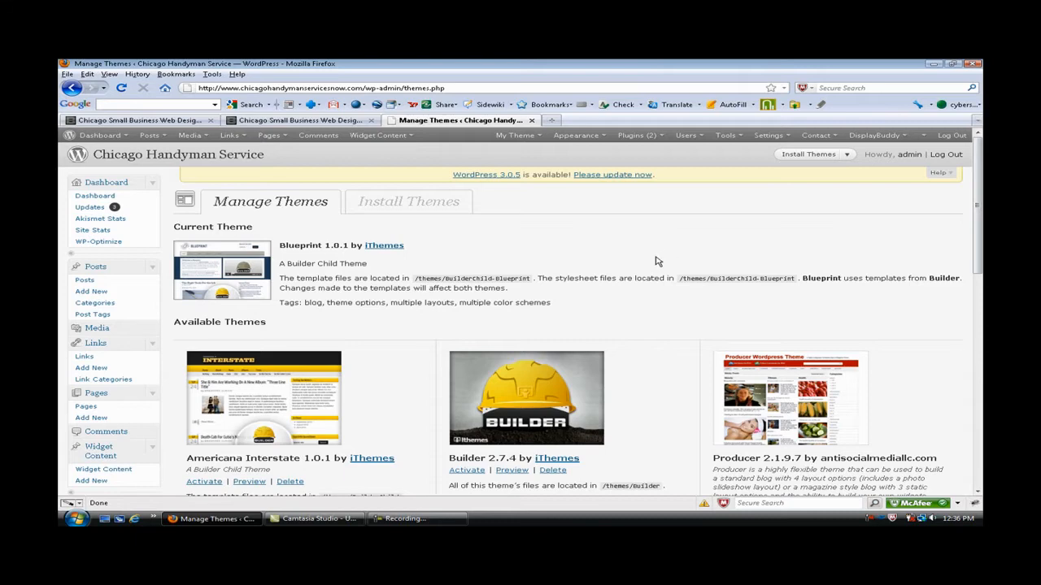
{"action": "scroll", "scroll_direction": "down", "scroll_amount": 3}
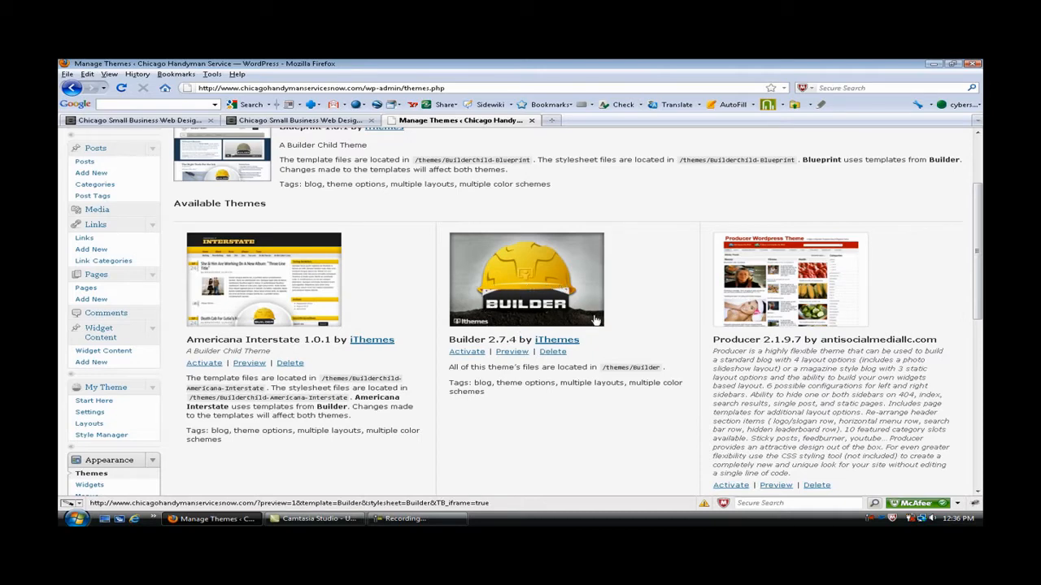
{"action": "mouse_move", "coordinate": [598, 303]}
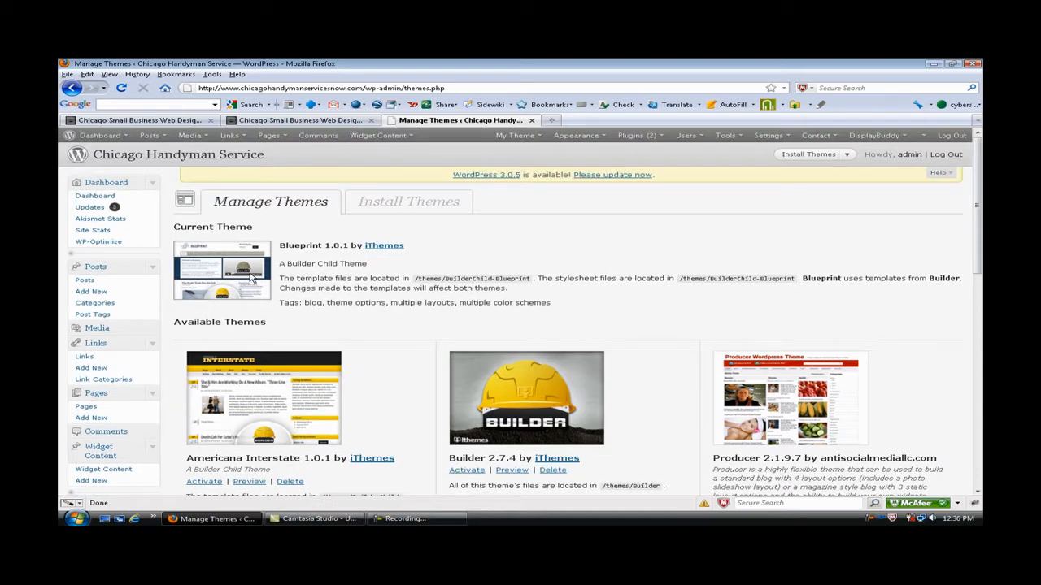
{"action": "mouse_move", "coordinate": [248, 181]}
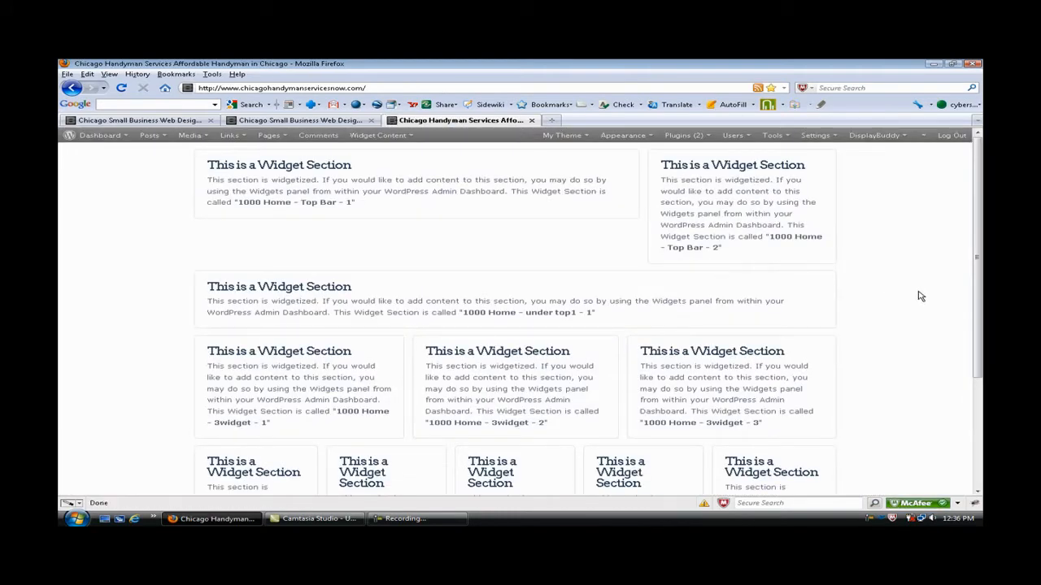
Step: Open the handyman site's WordPress Dashboard from the admin bar Dashboard dropdown
{"action": "scroll", "scroll_direction": "down", "scroll_amount": 3}
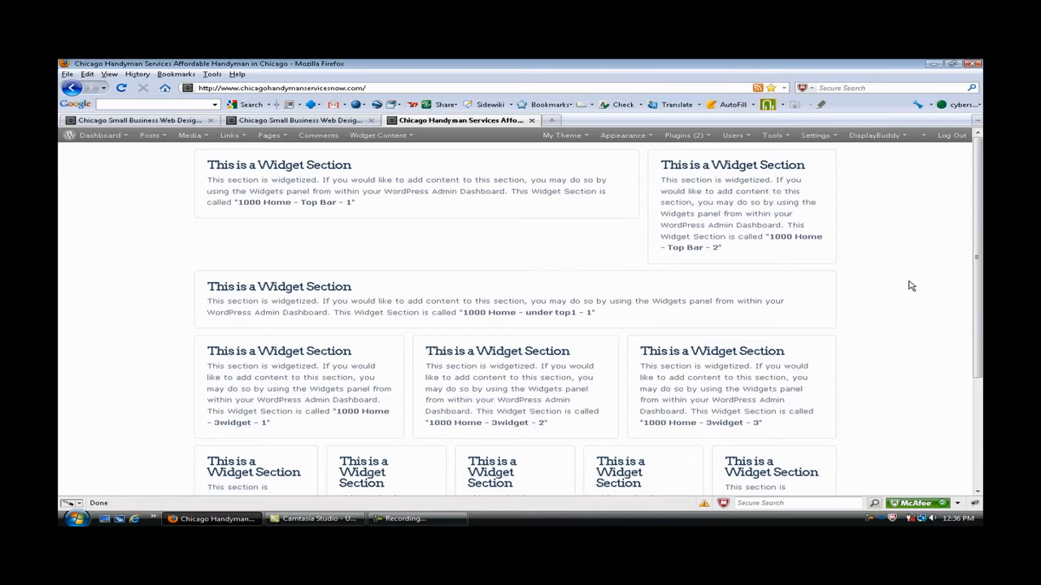
{"action": "left_click", "coordinate": [99, 135]}
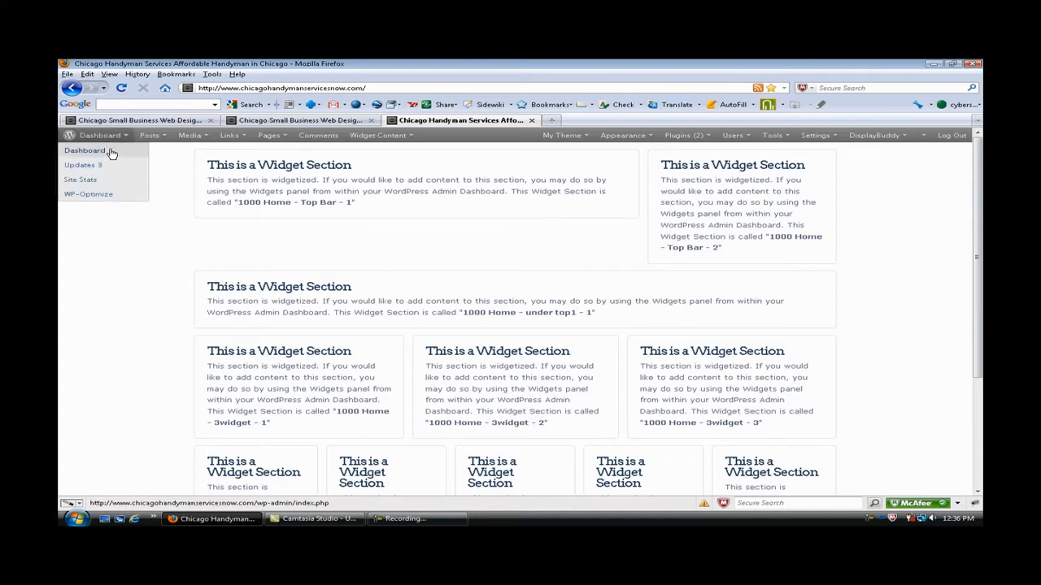
{"action": "left_click", "coordinate": [84, 150]}
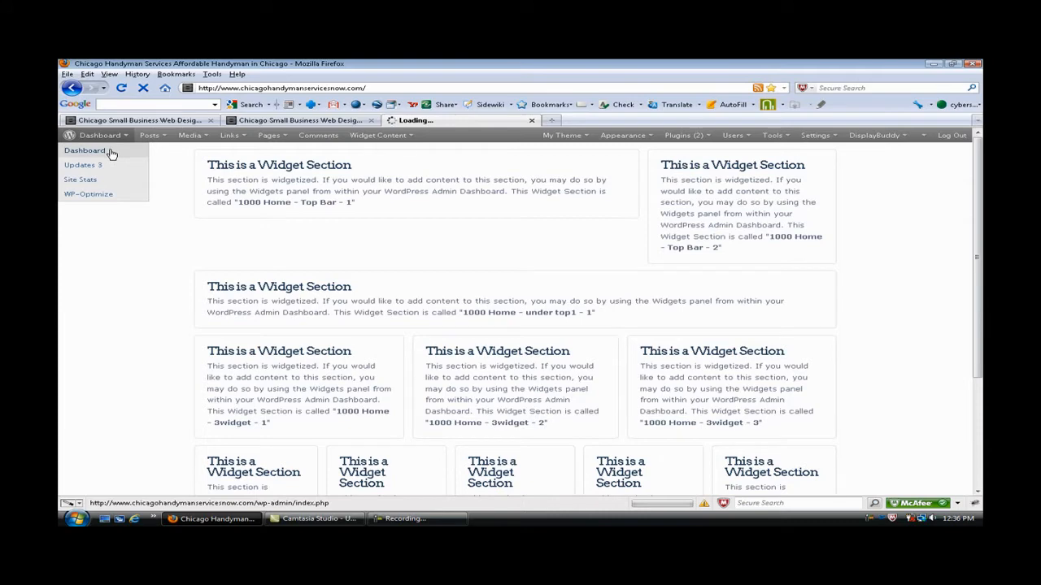
{"action": "left_click", "coordinate": [86, 151]}
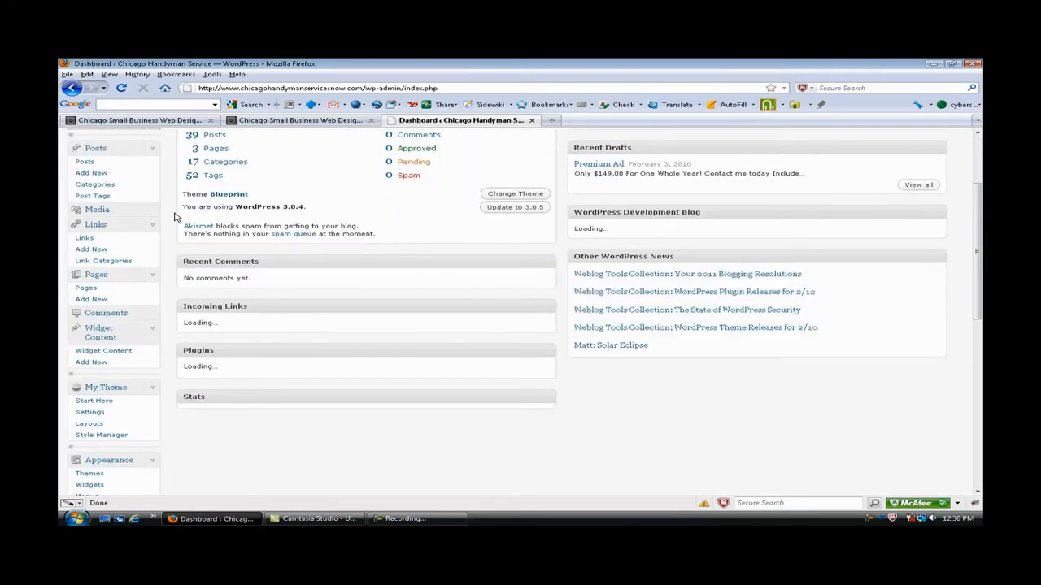
{"action": "scroll", "scroll_direction": "down", "scroll_amount": 3}
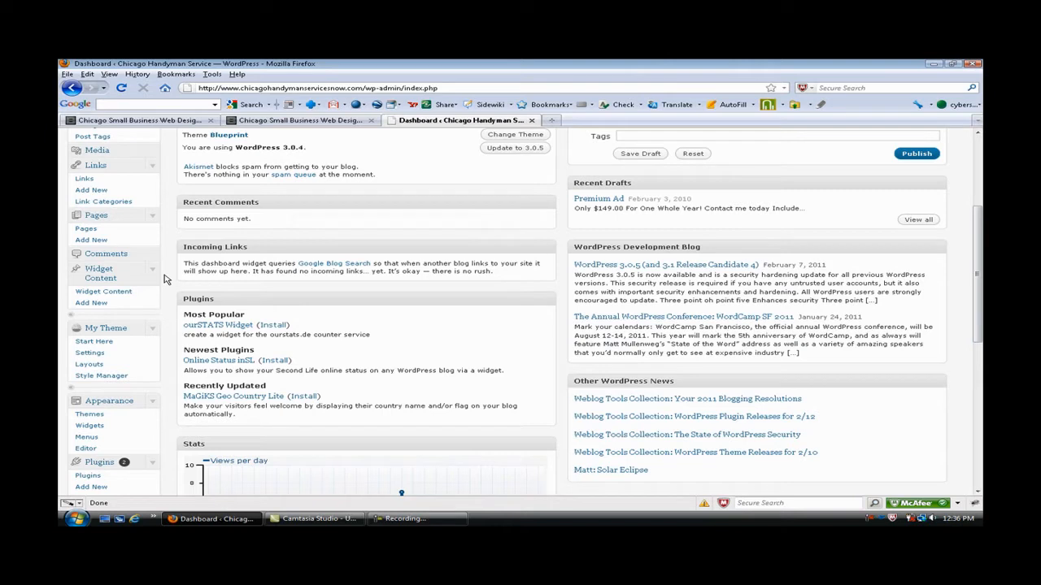
{"action": "mouse_move", "coordinate": [87, 365]}
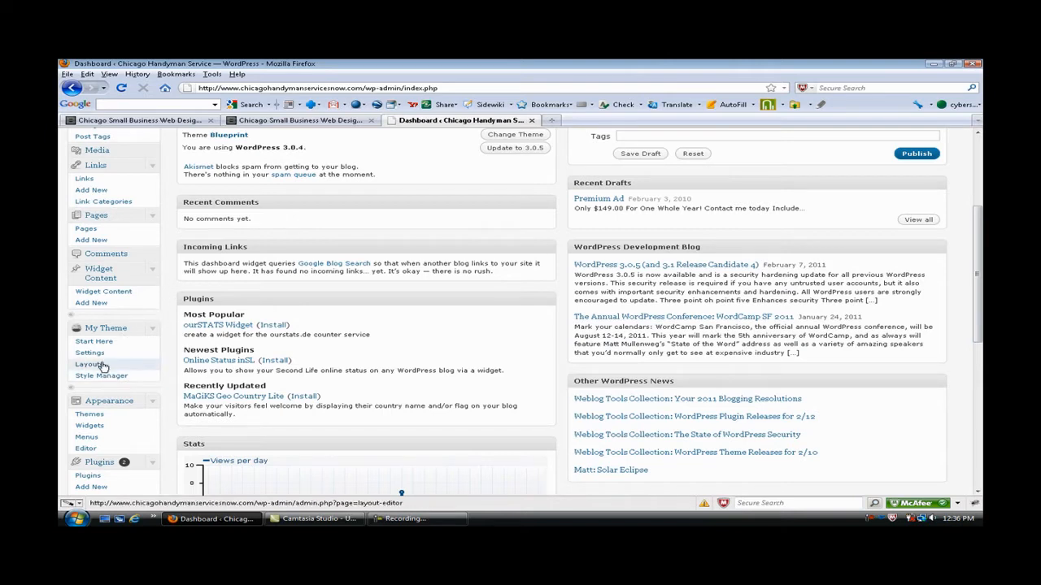
Step: Edit the '1000 Home' layout from My Theme > Layouts and scroll to its modules
{"action": "left_click", "coordinate": [88, 364]}
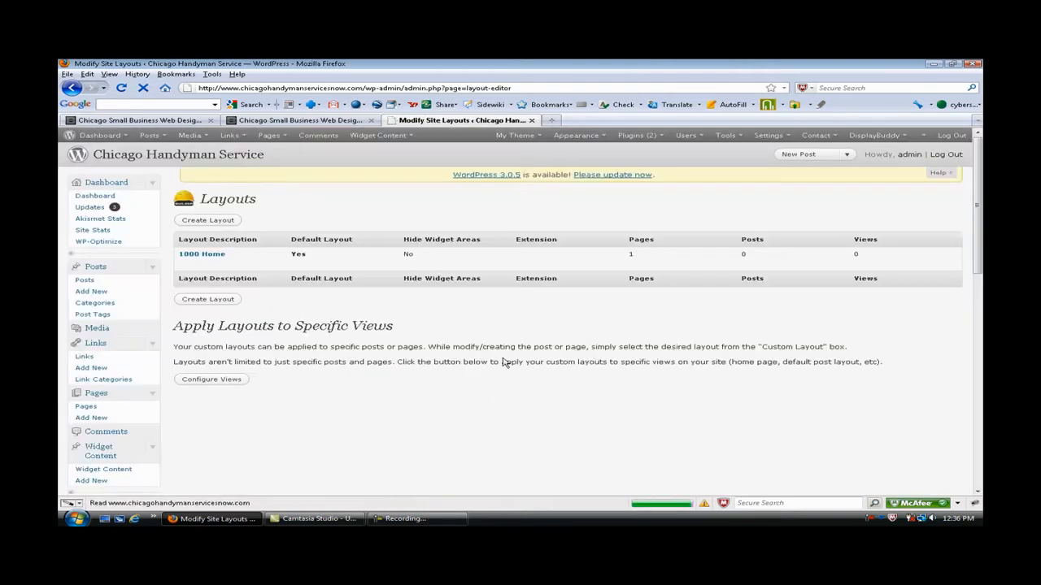
{"action": "mouse_move", "coordinate": [202, 254]}
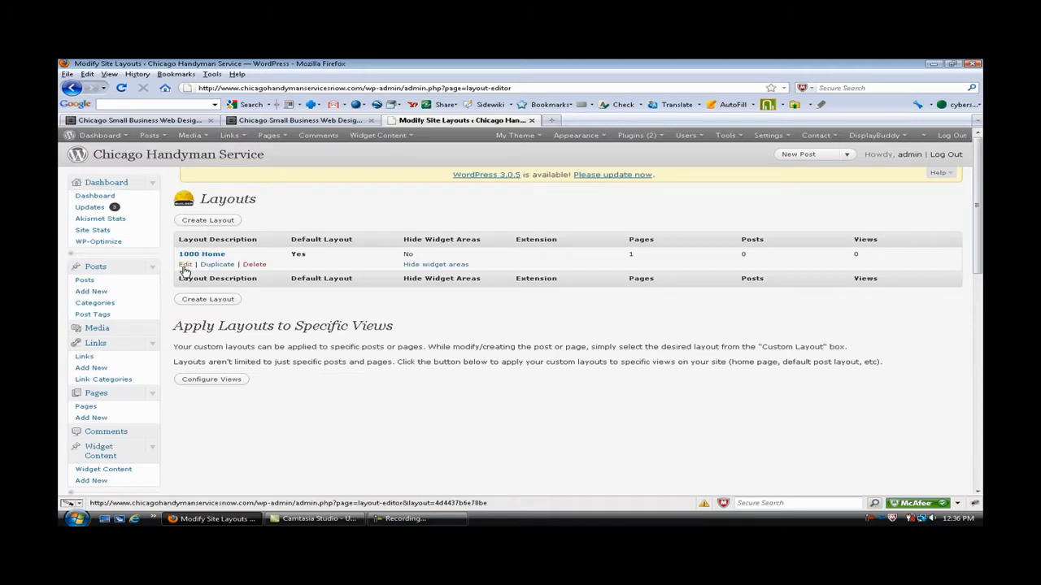
{"action": "left_click", "coordinate": [184, 264]}
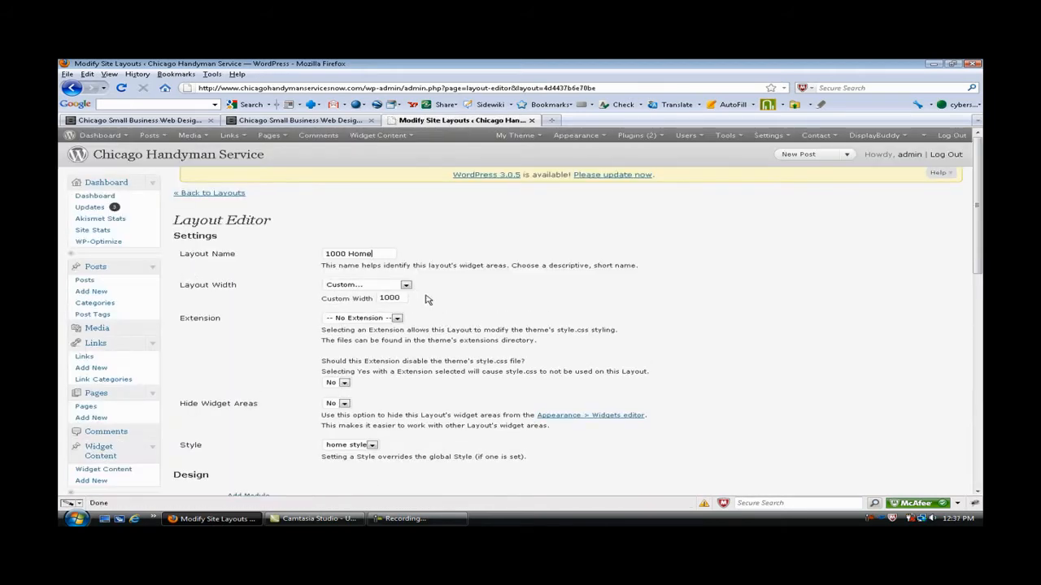
{"action": "mouse_move", "coordinate": [729, 324]}
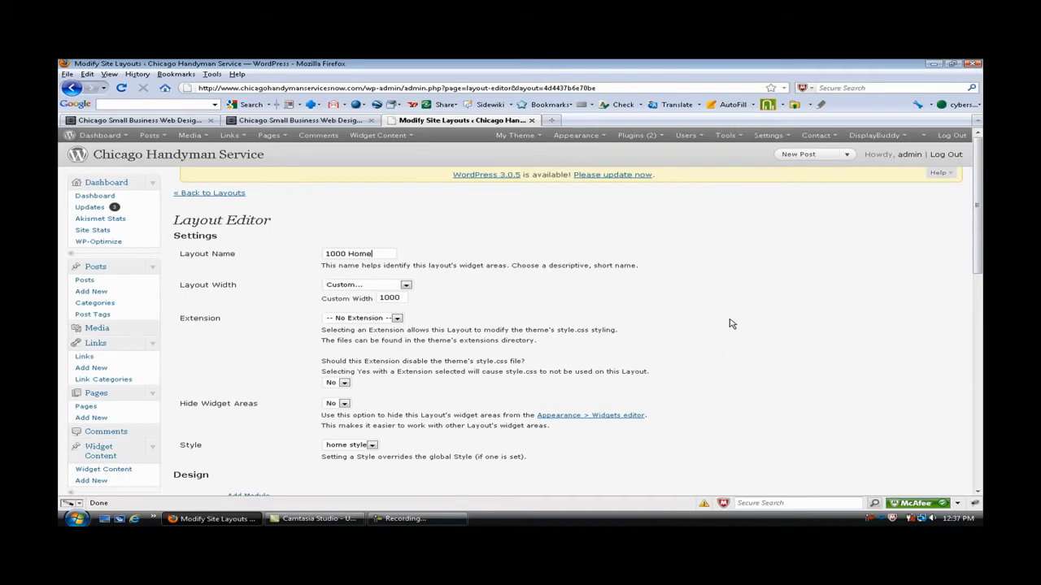
{"action": "scroll", "scroll_direction": "down", "scroll_amount": 3}
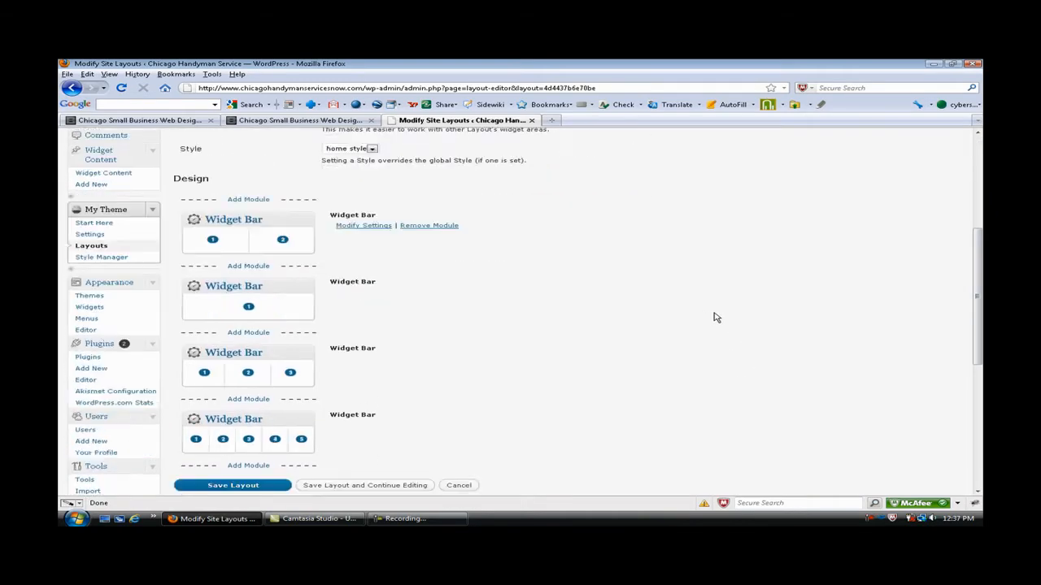
{"action": "mouse_move", "coordinate": [257, 315]}
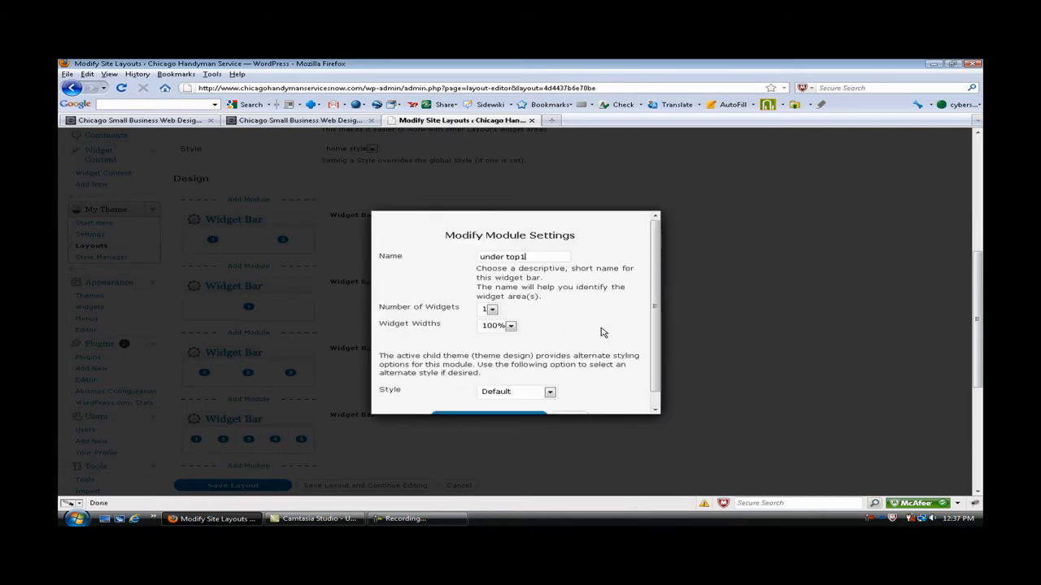
Step: Give widget bar 'under top1' one 100% widget with Blue (full width) style, and save
{"action": "left_click", "coordinate": [490, 292]}
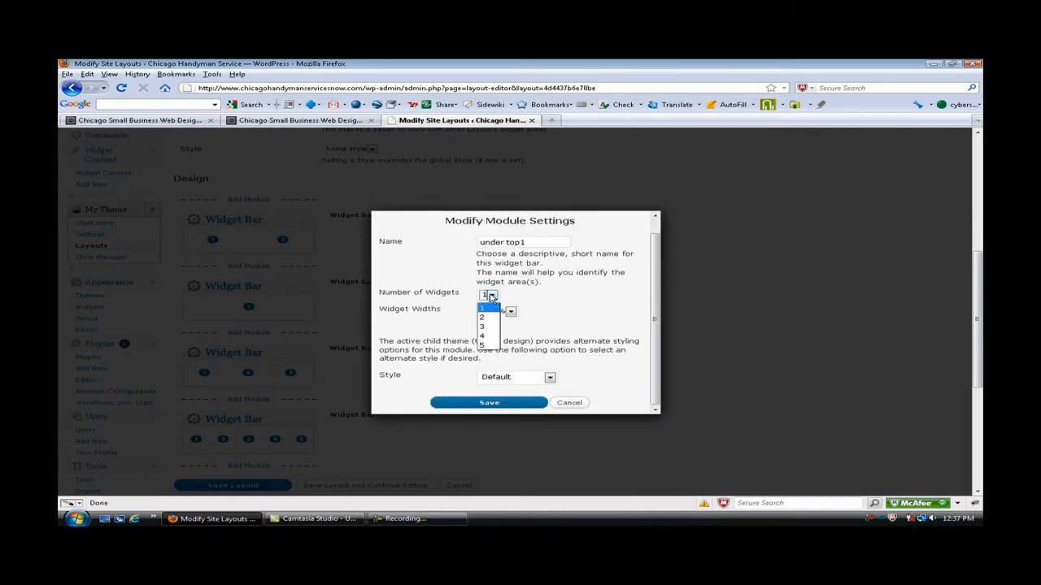
{"action": "left_click", "coordinate": [483, 307]}
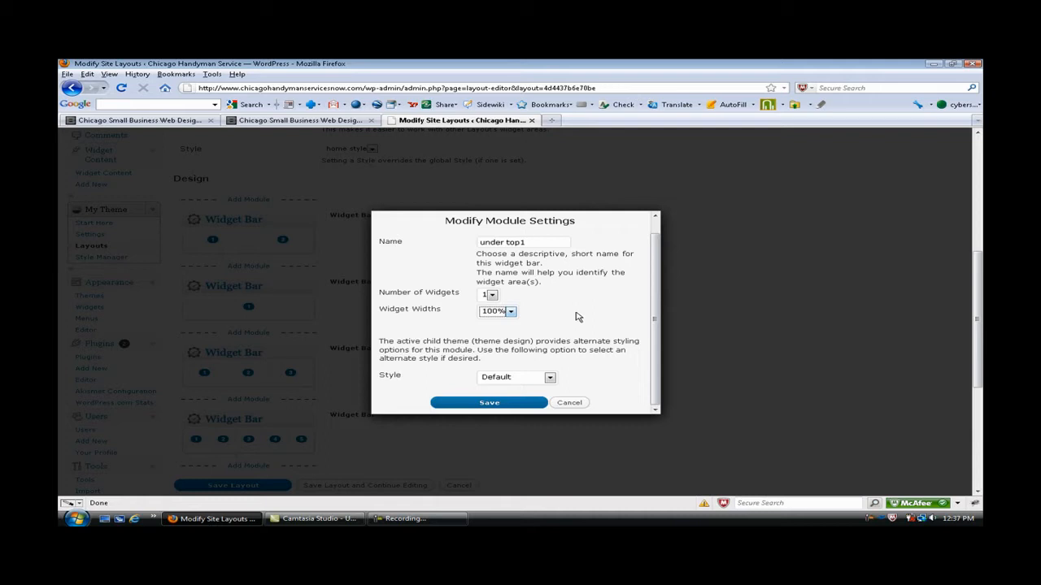
{"action": "scroll", "scroll_direction": "down", "scroll_amount": 3}
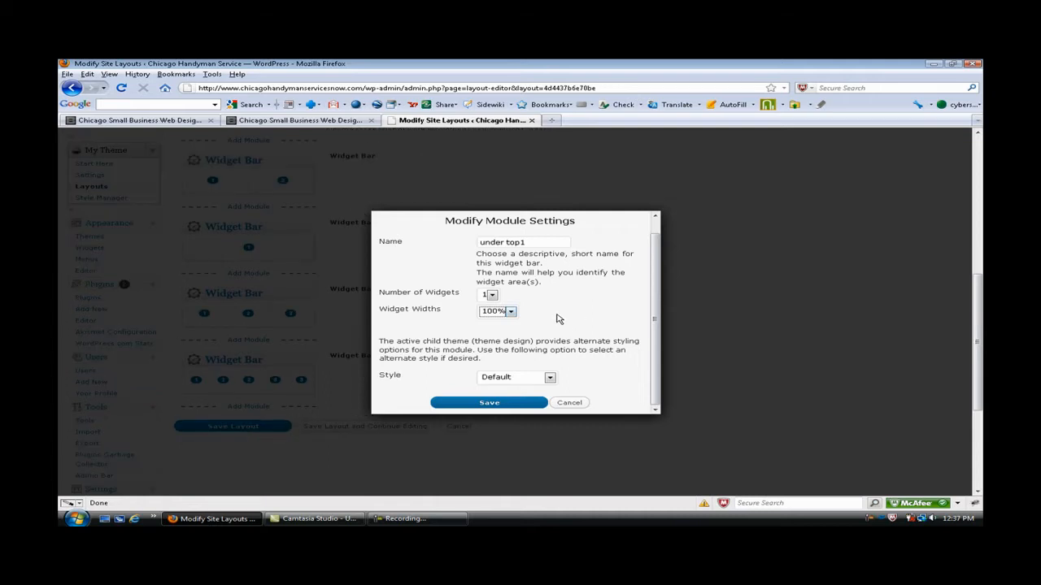
{"action": "mouse_move", "coordinate": [560, 331]}
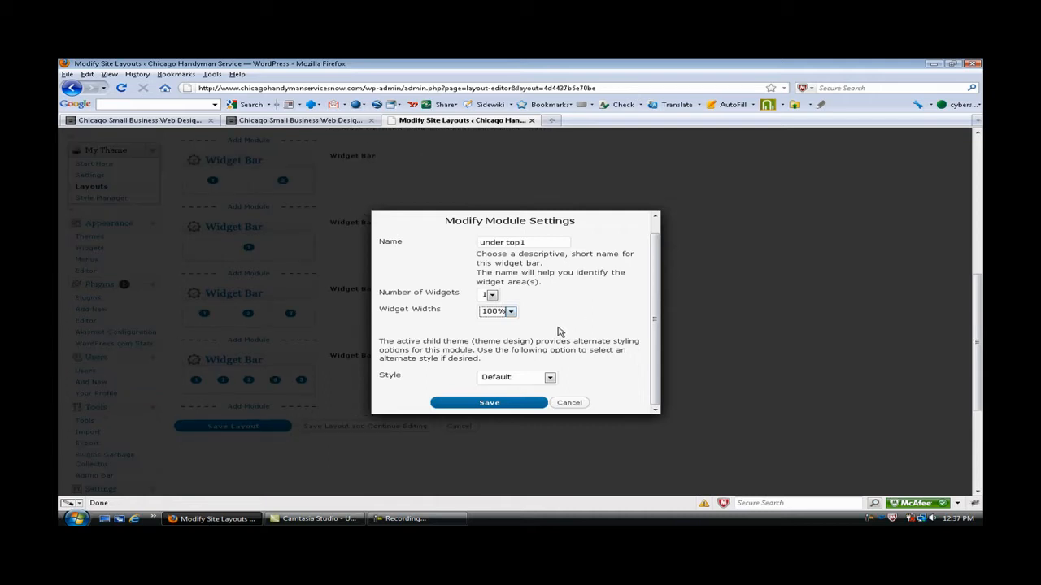
{"action": "left_click", "coordinate": [550, 378]}
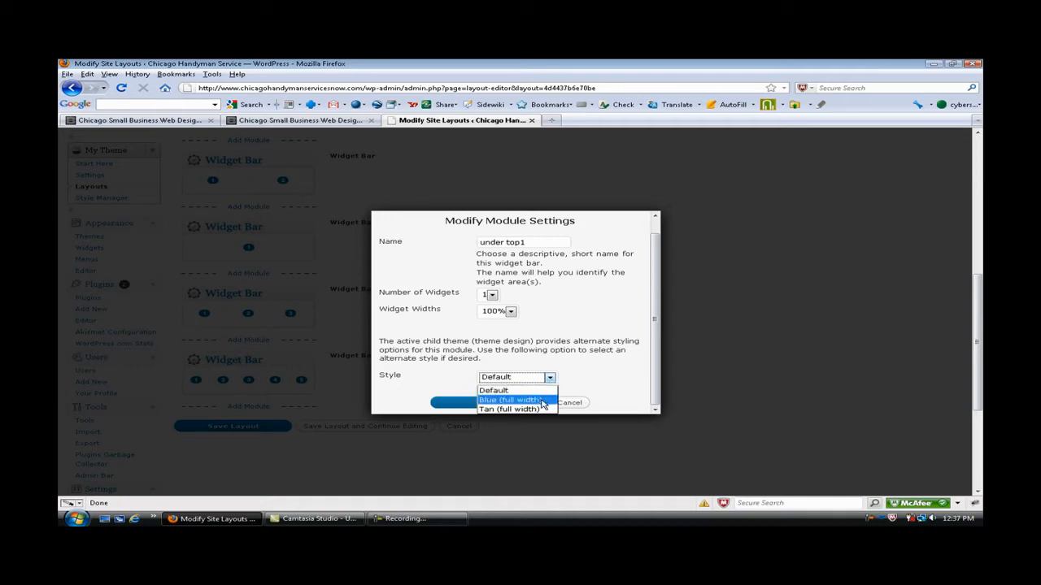
{"action": "left_click", "coordinate": [508, 399]}
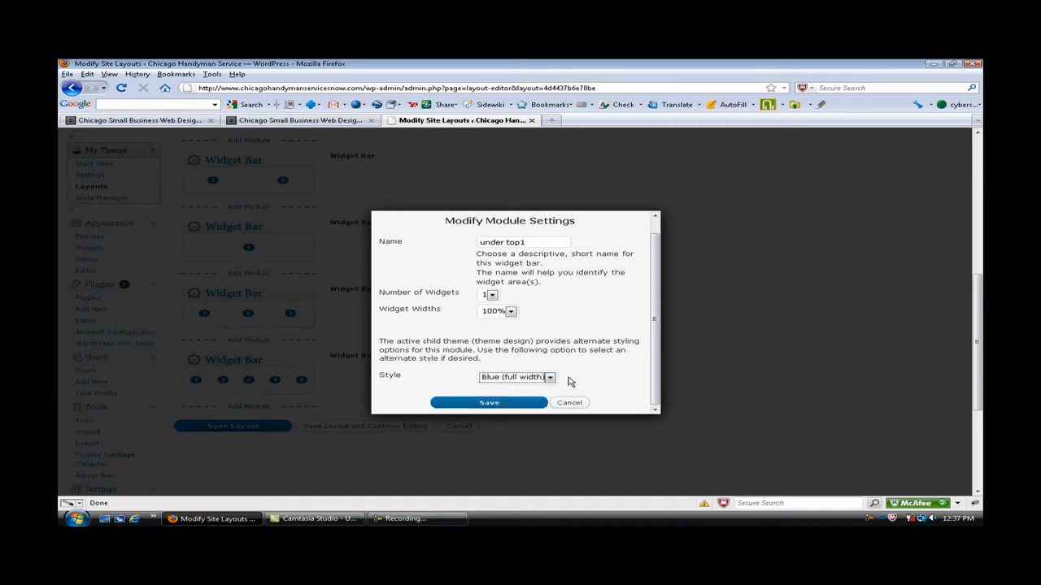
{"action": "left_click", "coordinate": [489, 402]}
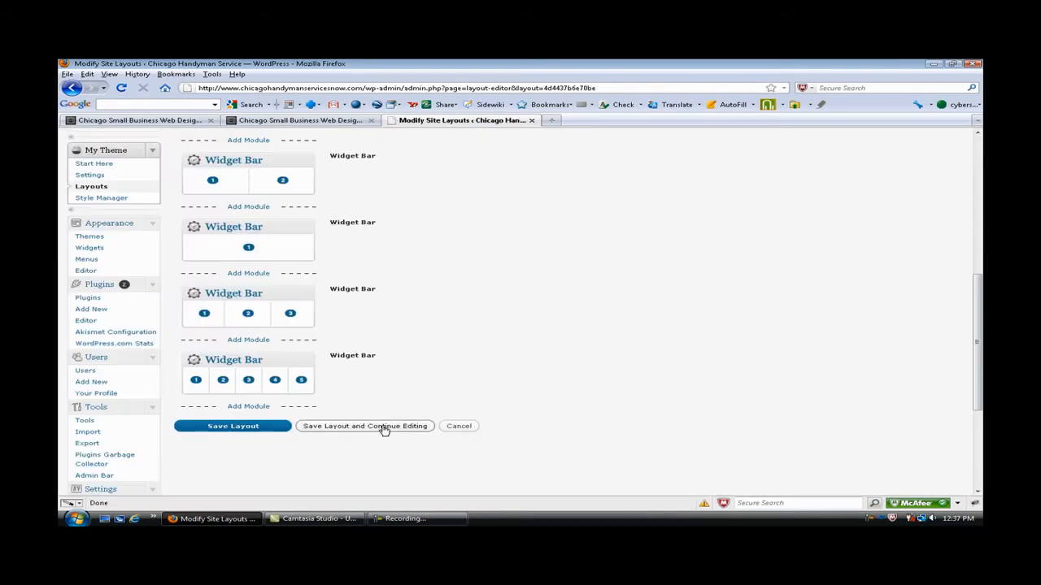
Step: Save the 1000 Home layout and continue editing
{"action": "left_click", "coordinate": [364, 426]}
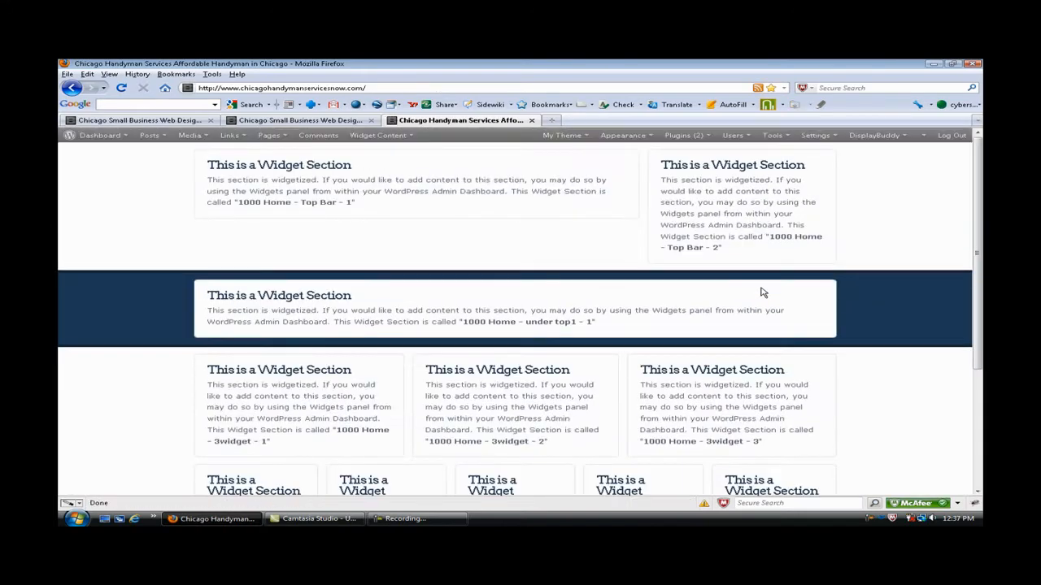
{"action": "mouse_move", "coordinate": [903, 288]}
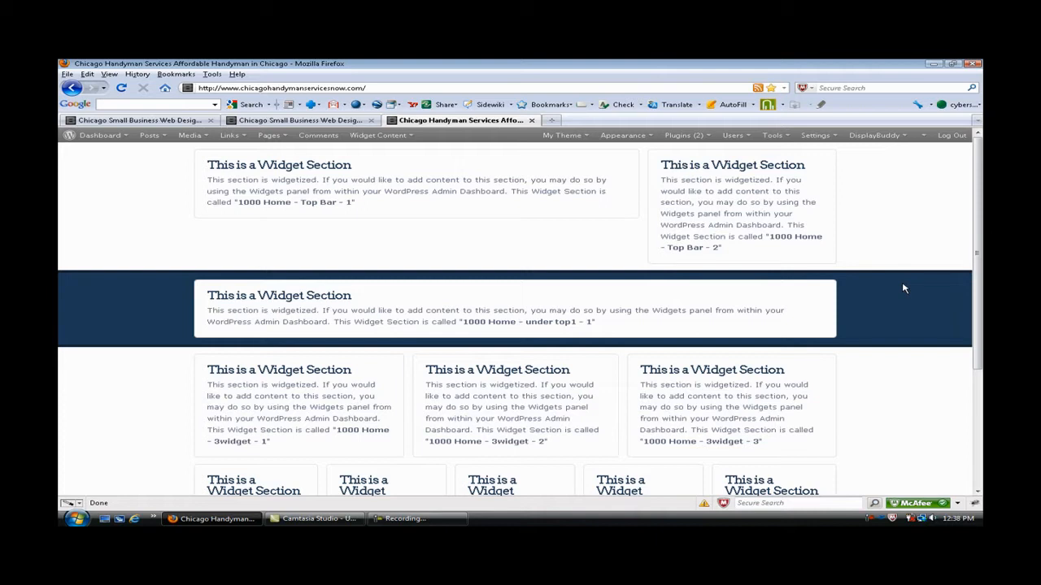
{"action": "mouse_move", "coordinate": [126, 244]}
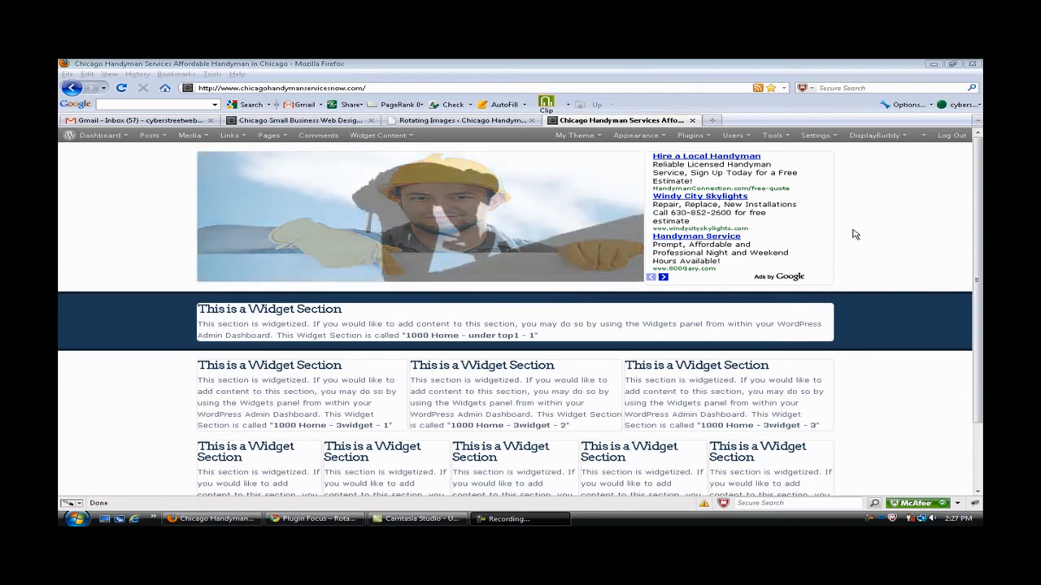
Step: Go to DisplayBuddy > Rotating Images from the admin bar
{"action": "left_click", "coordinate": [876, 135]}
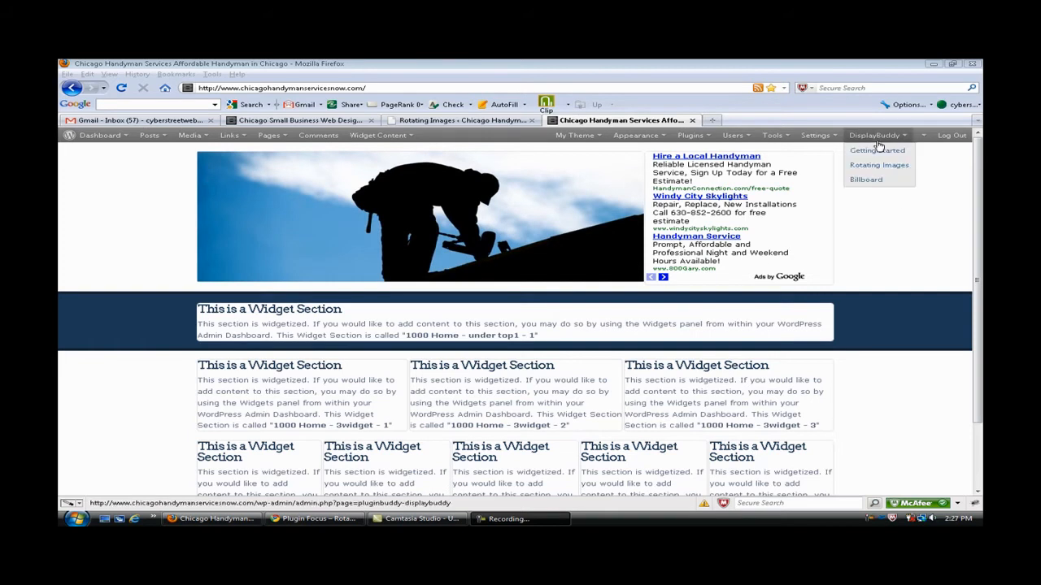
{"action": "left_click", "coordinate": [878, 164]}
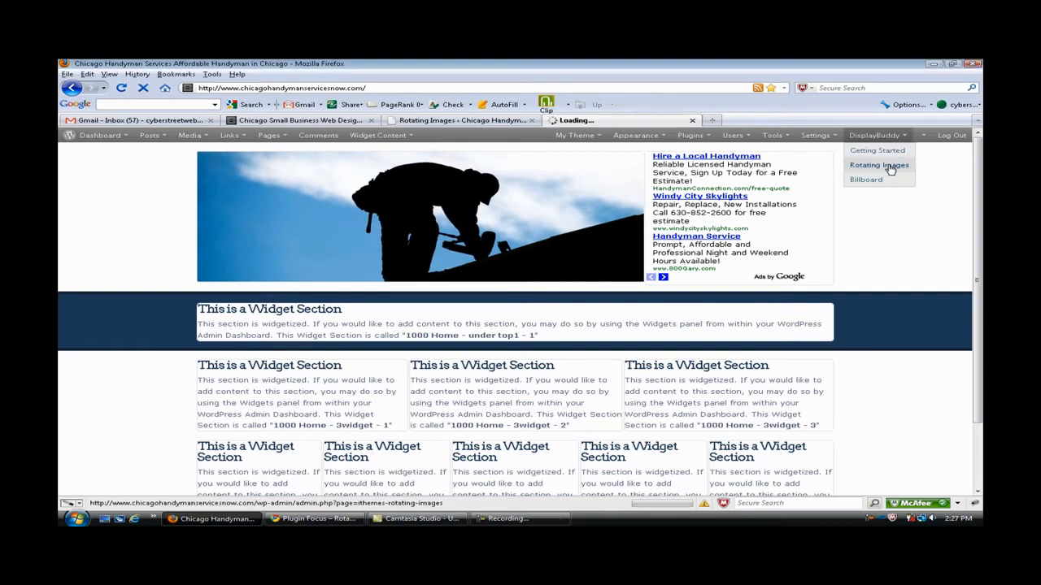
{"action": "left_click", "coordinate": [879, 164]}
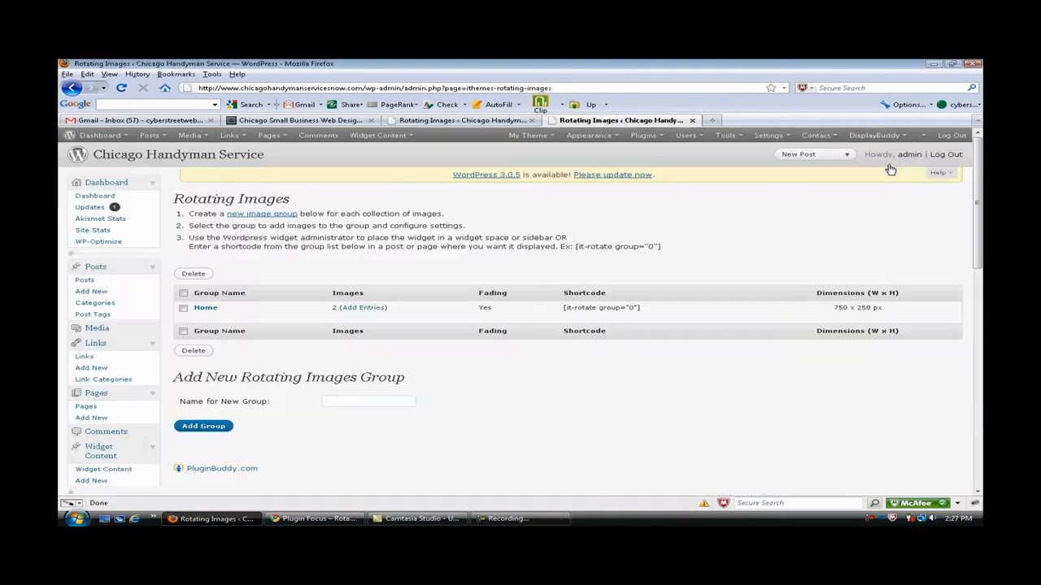
{"action": "mouse_move", "coordinate": [719, 269]}
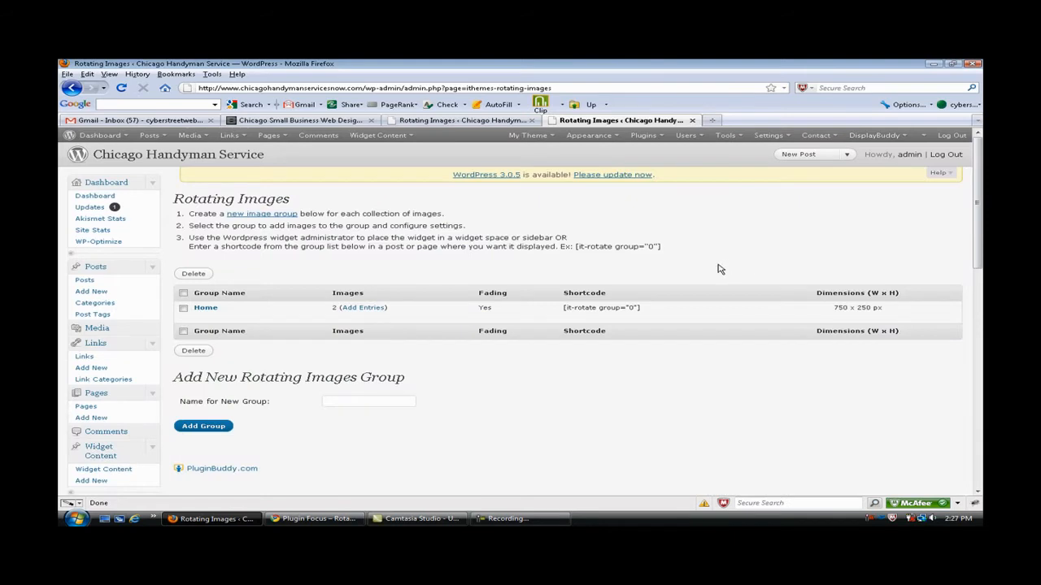
{"action": "scroll", "scroll_direction": "down", "scroll_amount": 3}
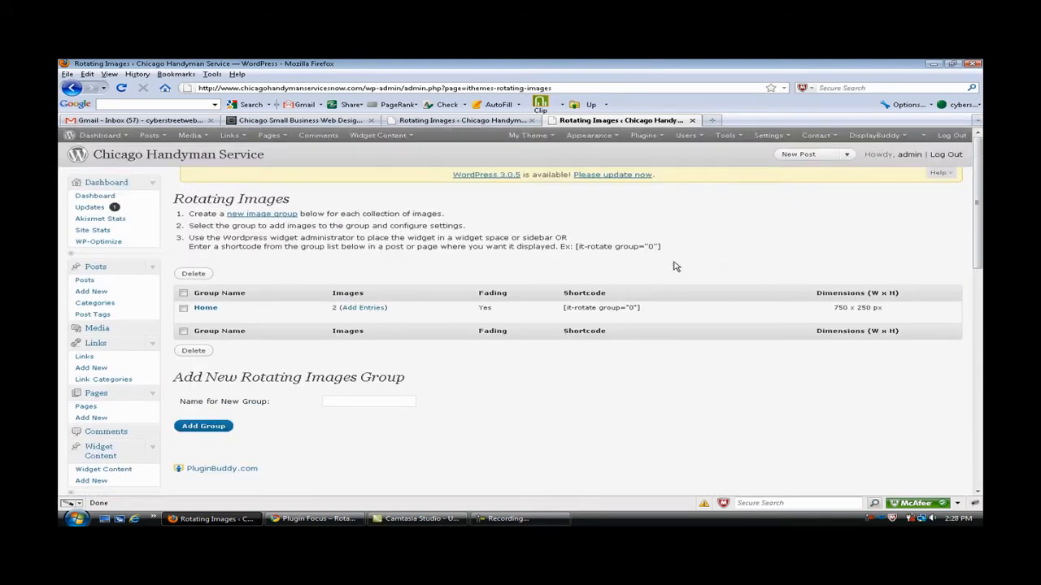
{"action": "mouse_move", "coordinate": [635, 317]}
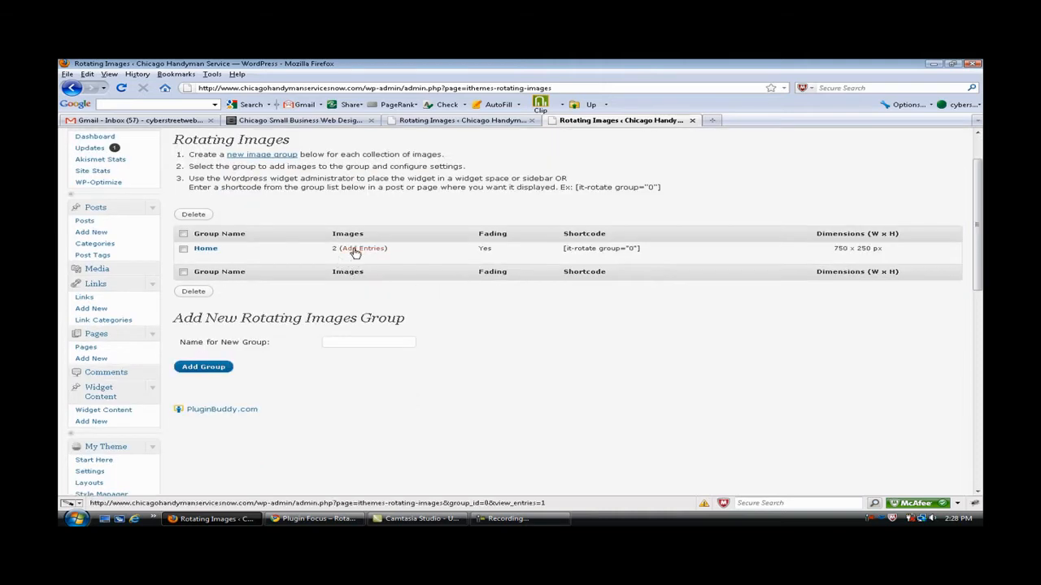
Step: Open the Home group's entries and review its two images and fade settings
{"action": "left_click", "coordinate": [362, 248]}
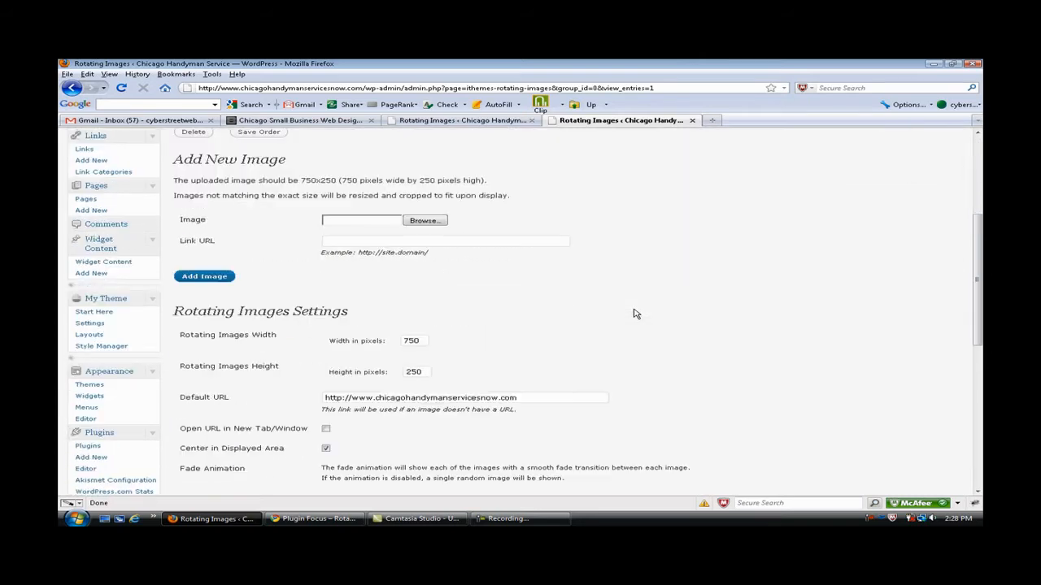
{"action": "mouse_move", "coordinate": [440, 355]}
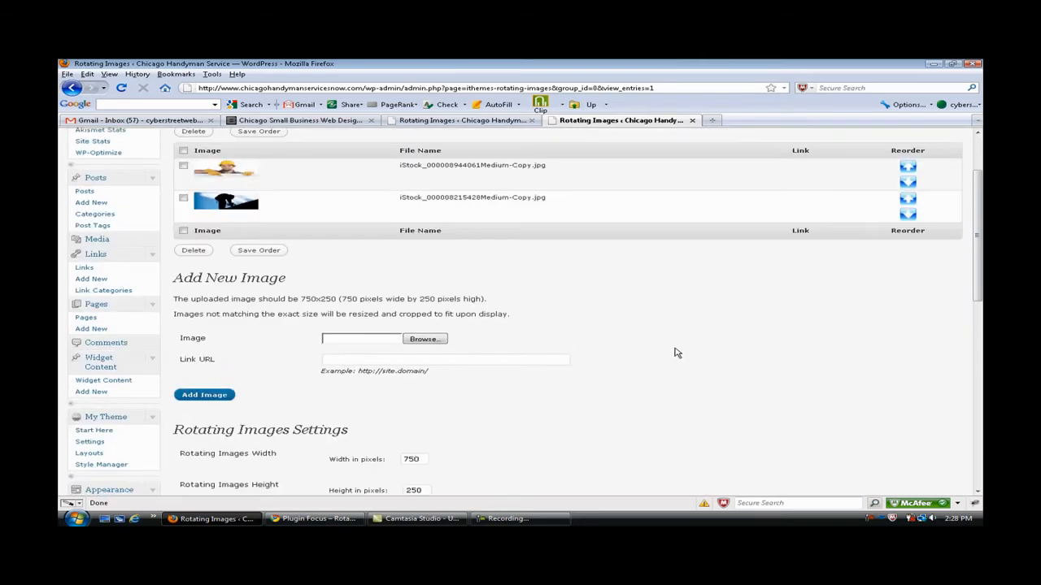
{"action": "scroll", "scroll_direction": "down", "scroll_amount": 3}
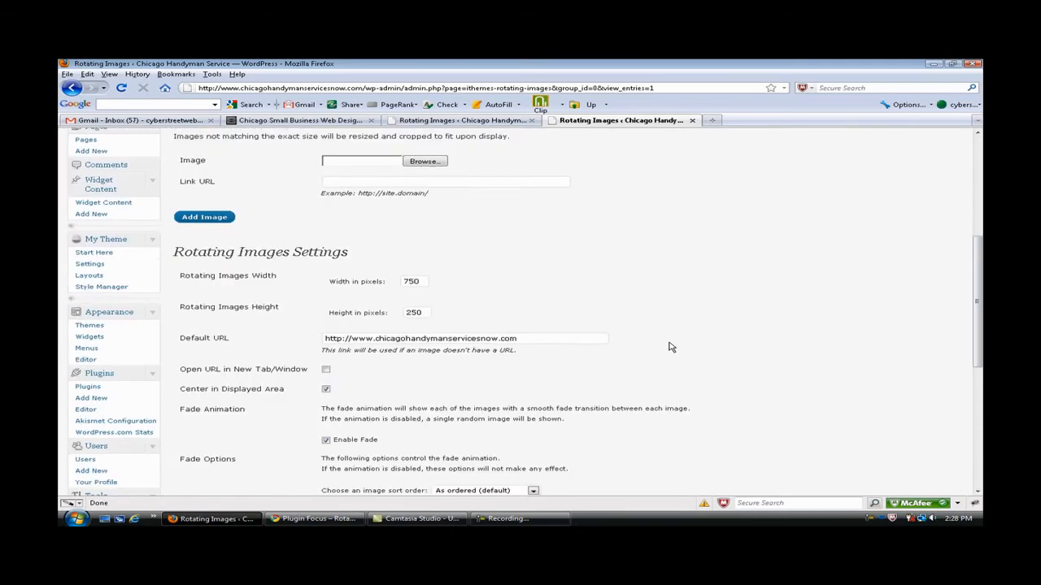
{"action": "scroll", "scroll_direction": "down", "scroll_amount": 3}
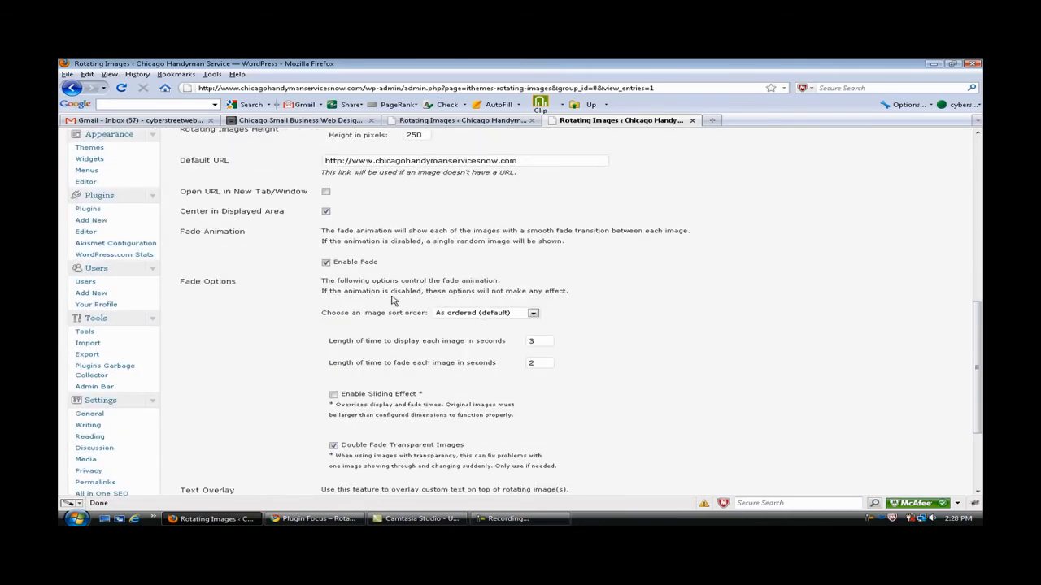
{"action": "mouse_move", "coordinate": [650, 335]}
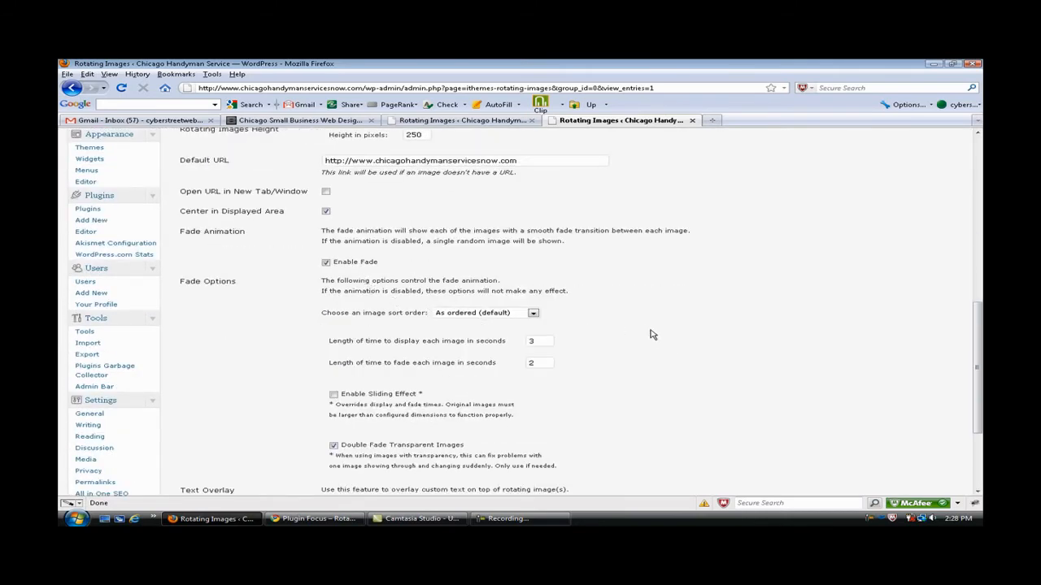
{"action": "scroll", "scroll_direction": "down", "scroll_amount": 3}
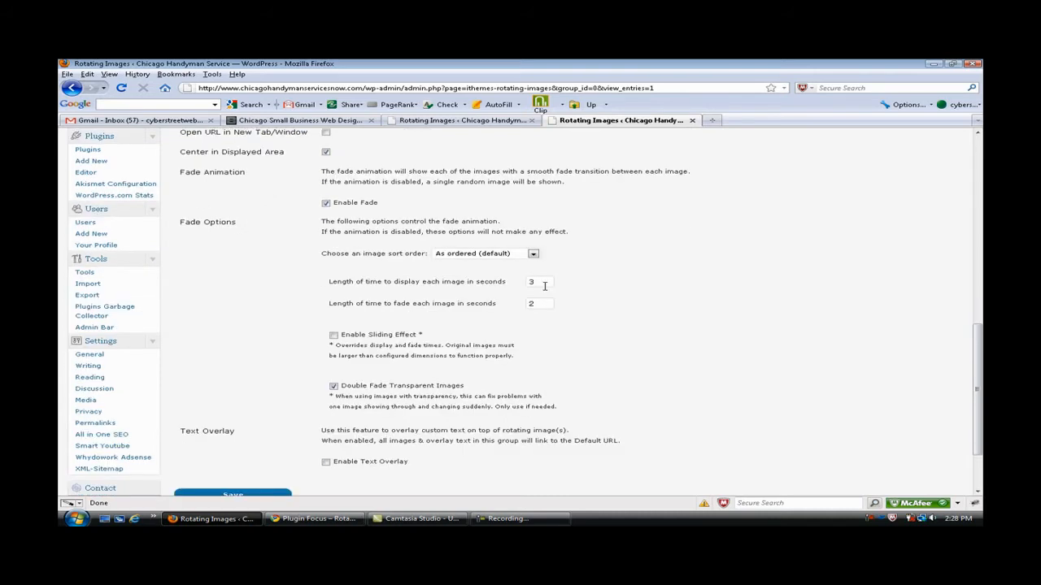
{"action": "scroll", "scroll_direction": "down", "scroll_amount": 3}
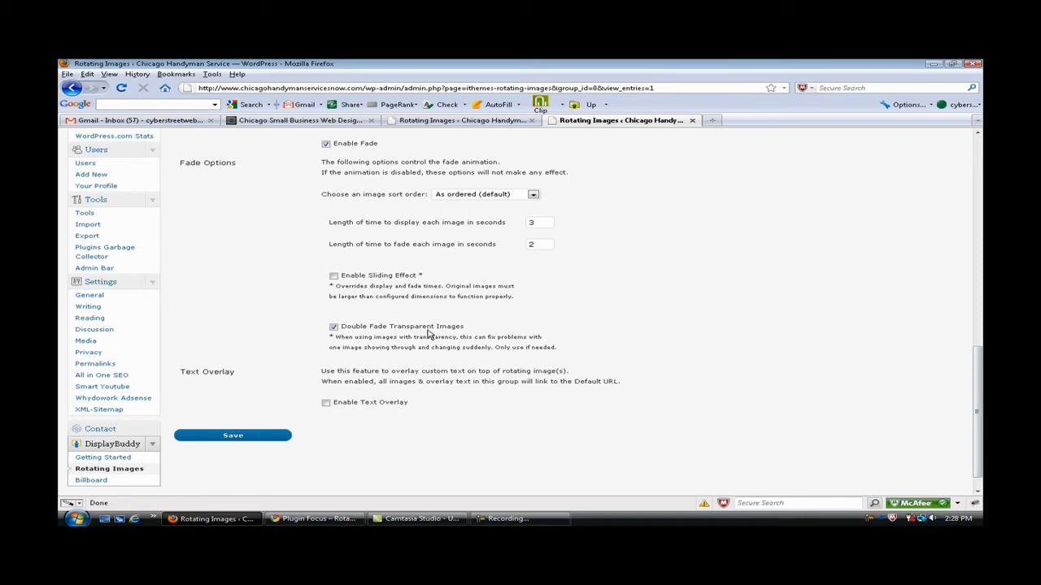
Step: Turn on Enable Text Overlay for the Home header images
{"action": "scroll", "scroll_direction": "down", "scroll_amount": 3}
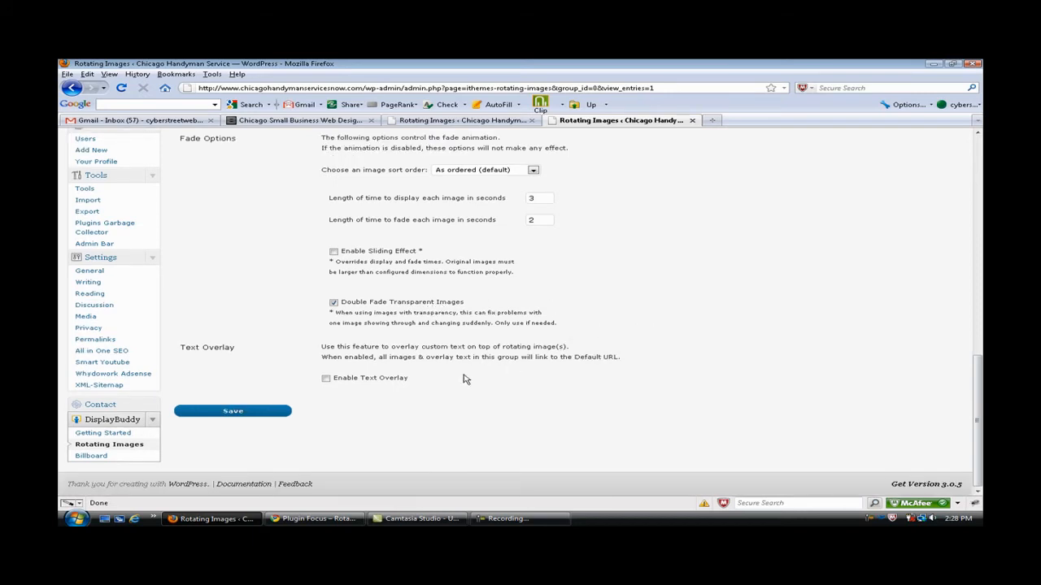
{"action": "left_click", "coordinate": [325, 377]}
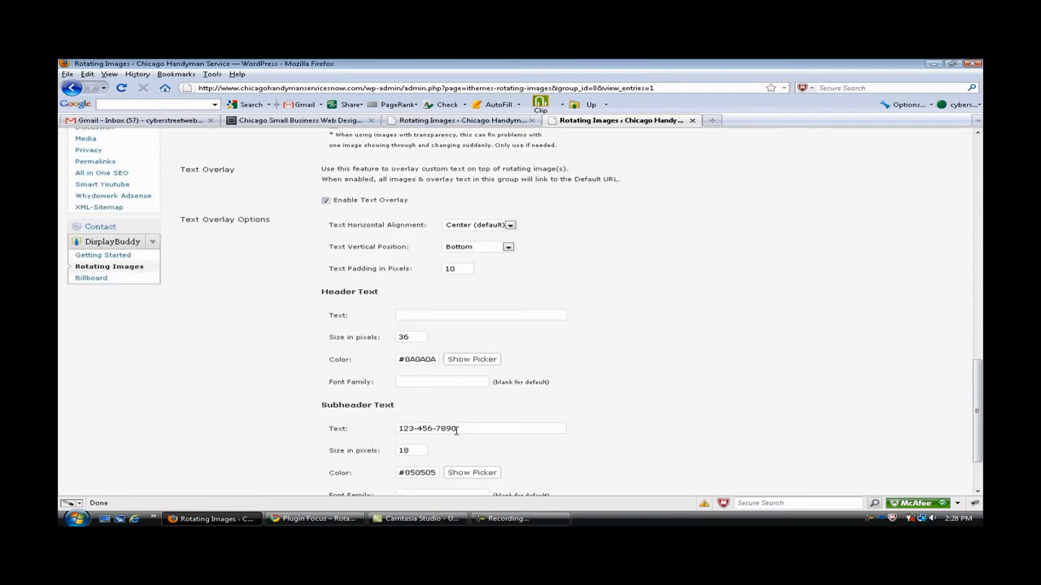
{"action": "scroll", "scroll_direction": "down", "scroll_amount": 3}
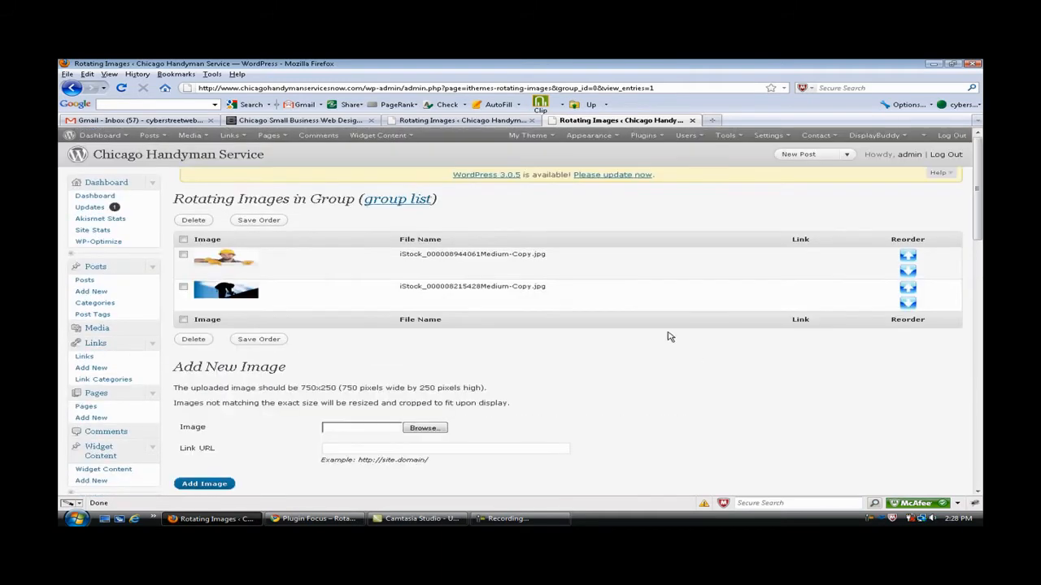
{"action": "left_click", "coordinate": [177, 155]}
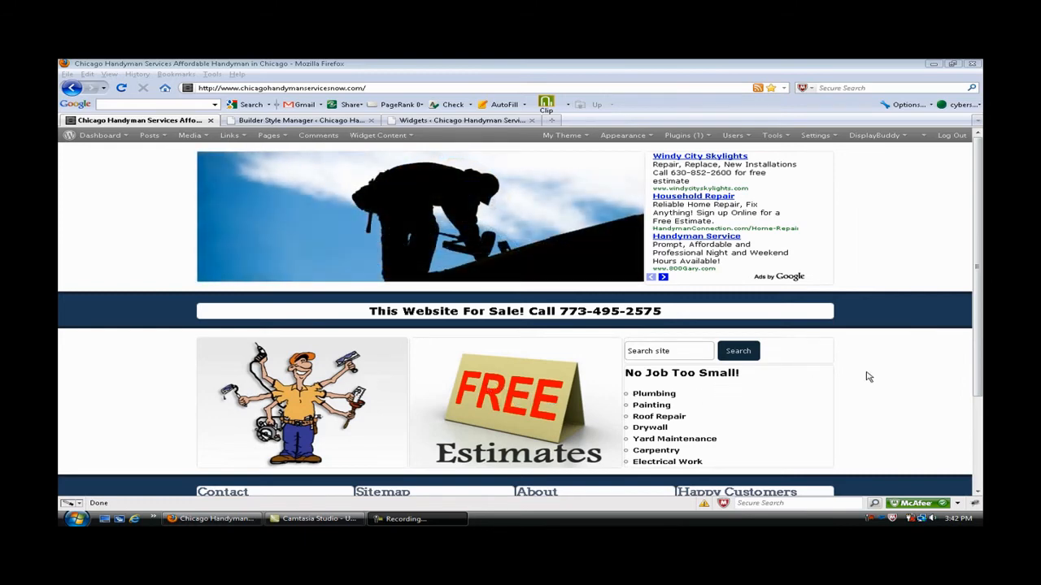
{"action": "scroll", "scroll_direction": "down", "scroll_amount": 3}
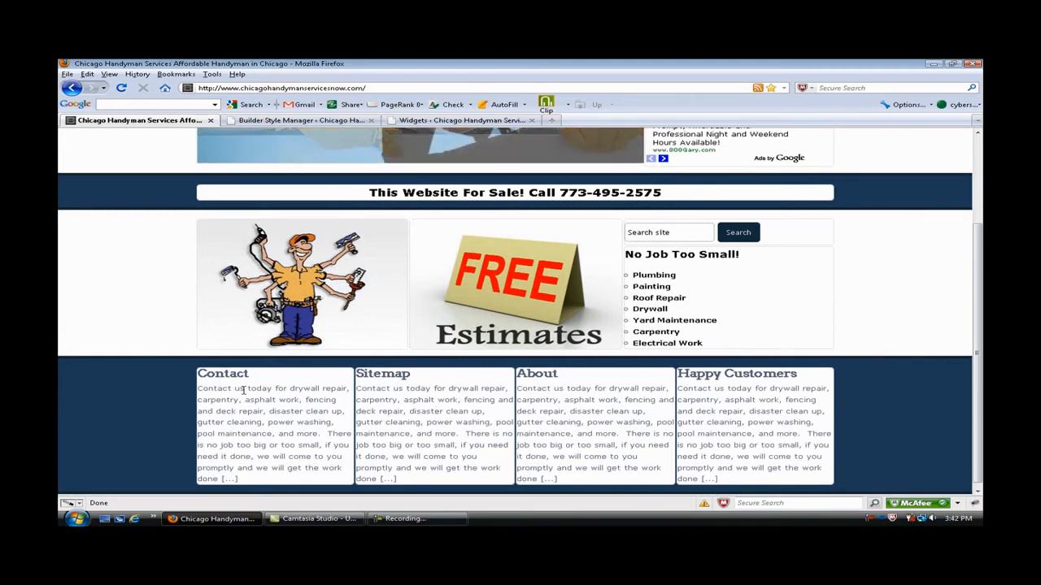
{"action": "left_click", "coordinate": [223, 373]}
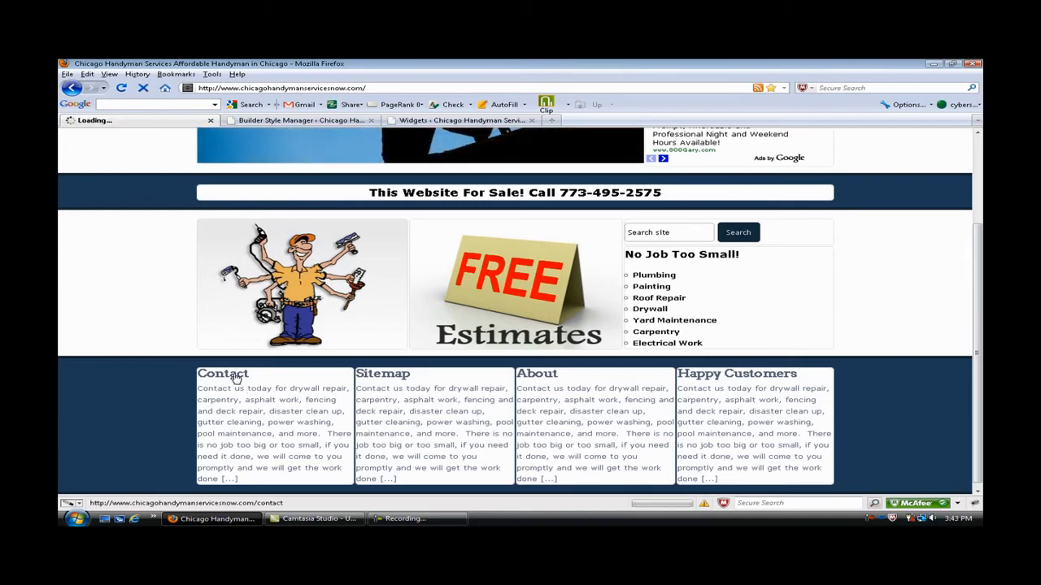
{"action": "left_click", "coordinate": [222, 373]}
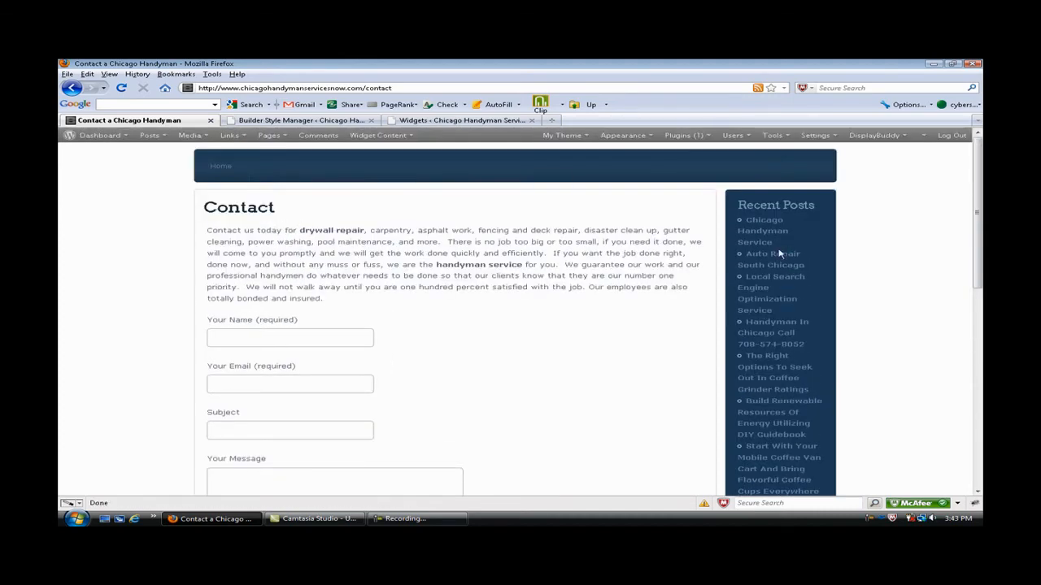
{"action": "mouse_move", "coordinate": [649, 302]}
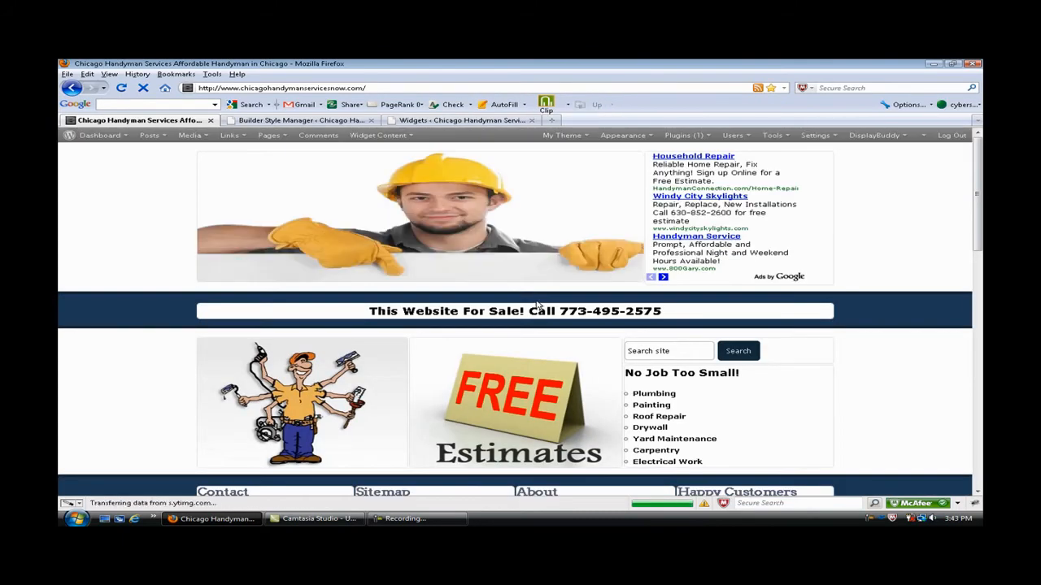
{"action": "scroll", "scroll_direction": "down", "scroll_amount": 3}
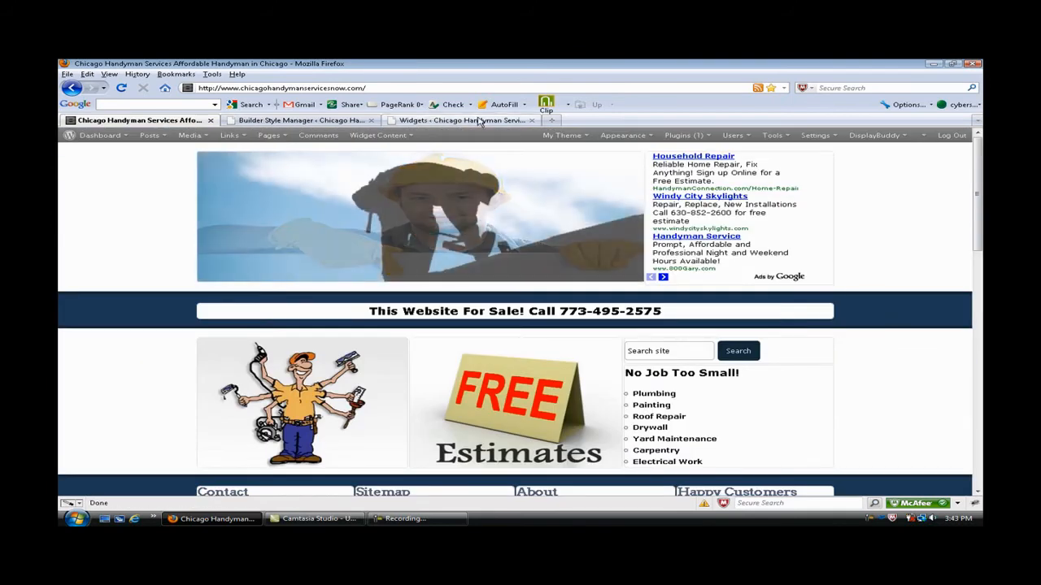
Step: Delete the Drywall Repair content widget from Widget Bar 4-1 in Widgets
{"action": "left_click", "coordinate": [463, 120]}
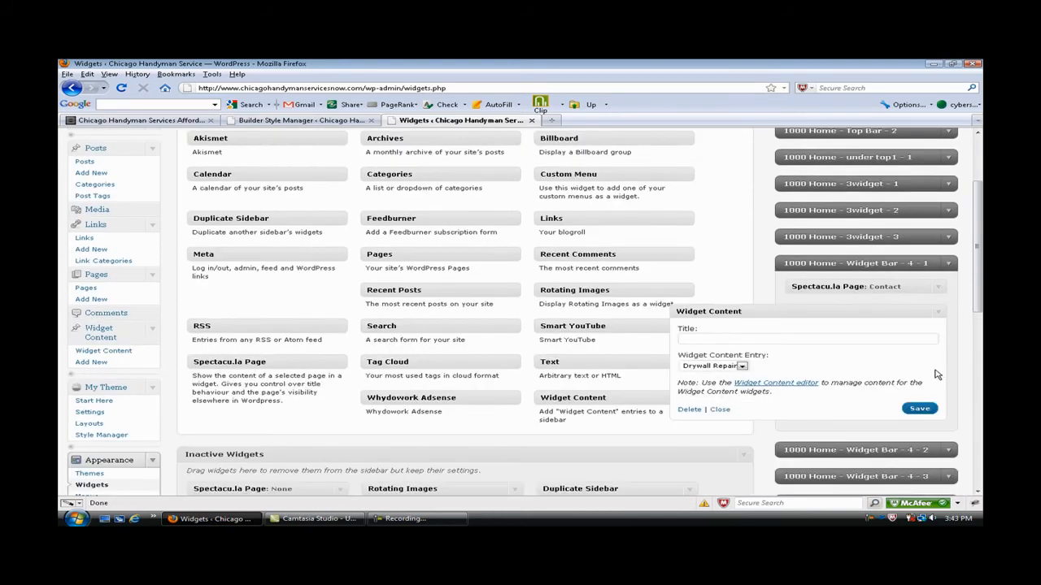
{"action": "mouse_move", "coordinate": [754, 407]}
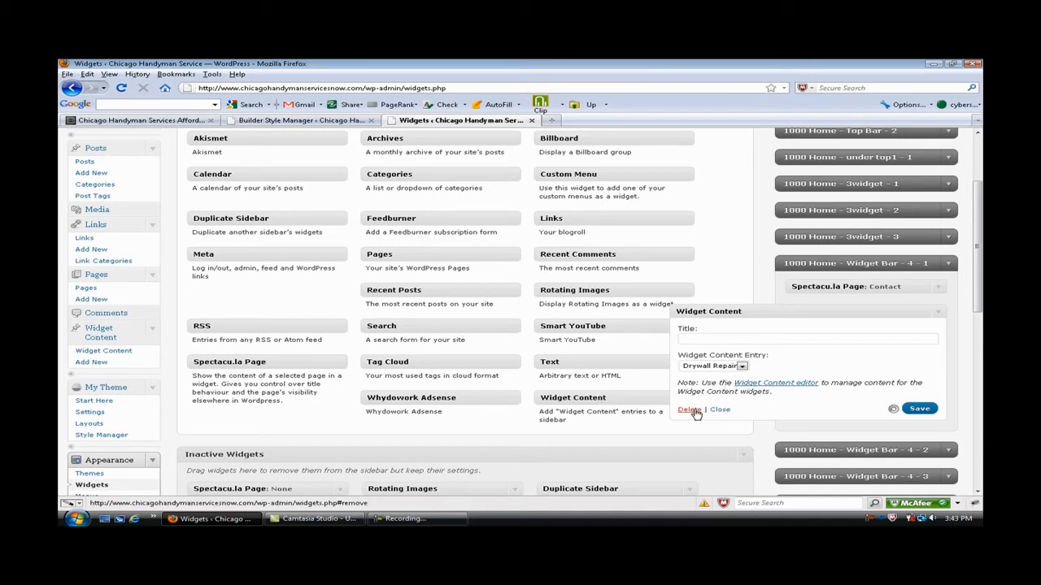
{"action": "left_click", "coordinate": [719, 409]}
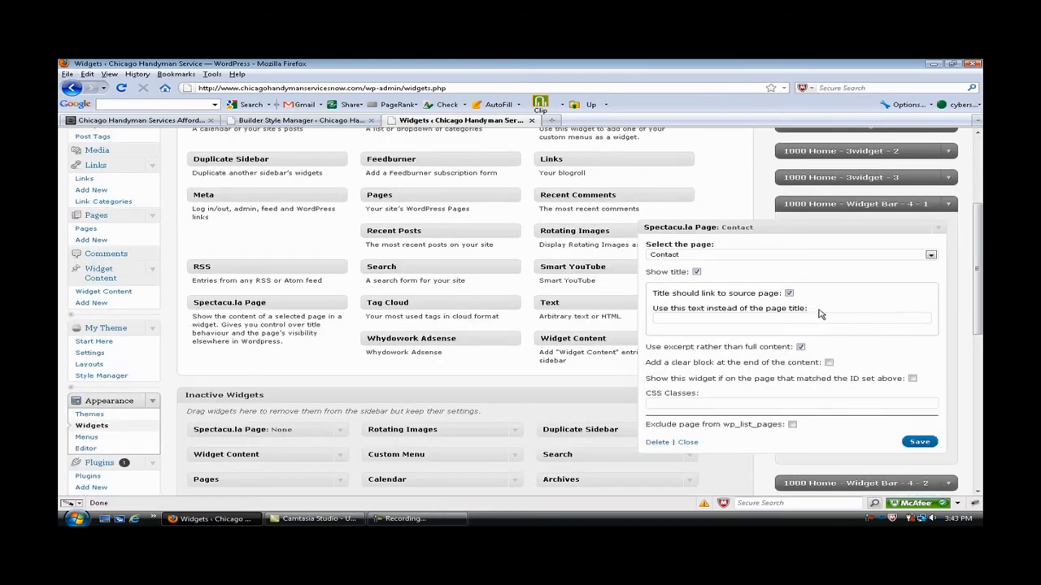
{"action": "mouse_move", "coordinate": [933, 261]}
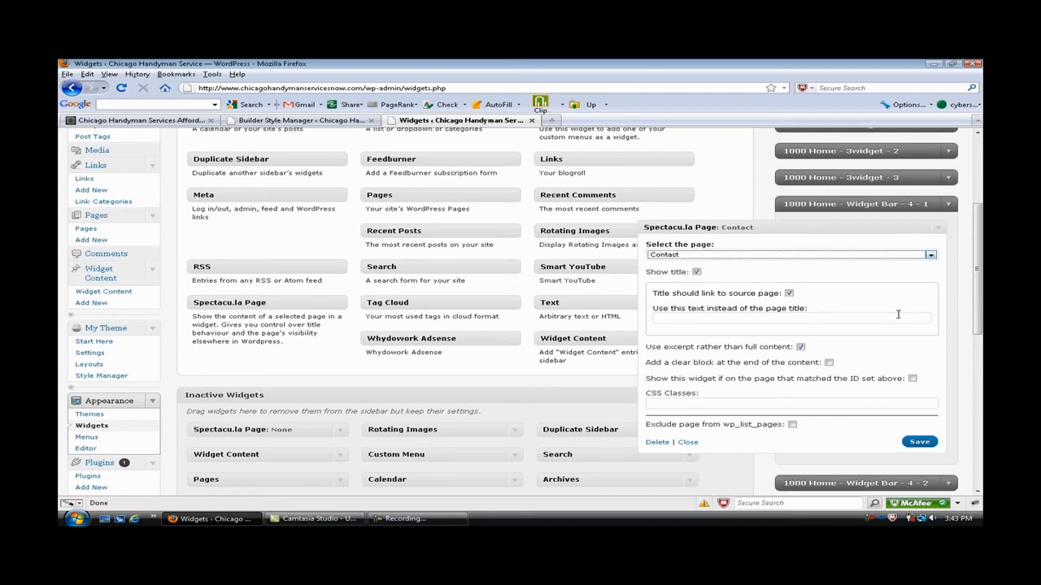
{"action": "scroll", "scroll_direction": "down", "scroll_amount": 3}
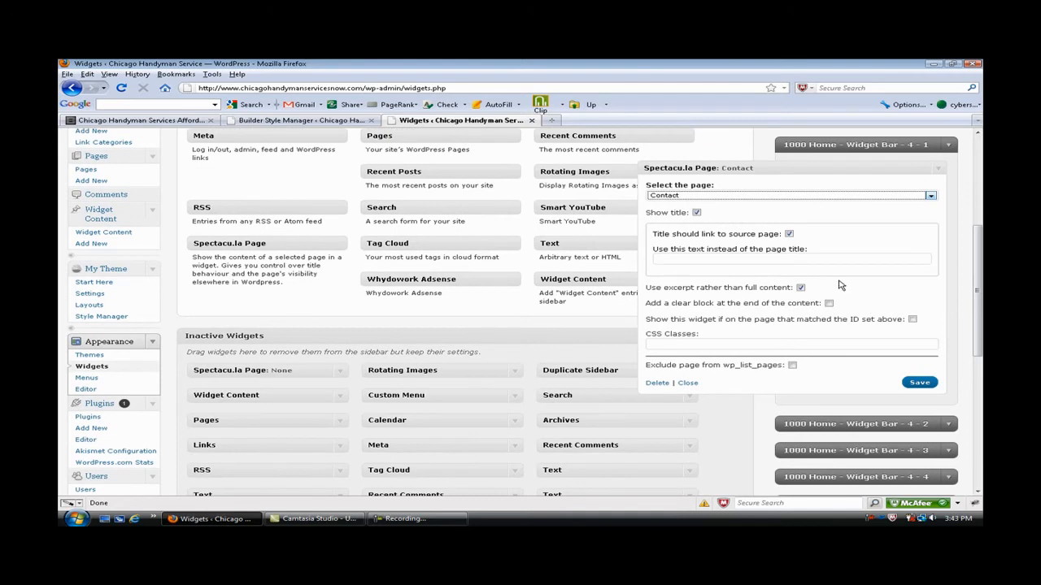
{"action": "mouse_move", "coordinate": [779, 243]}
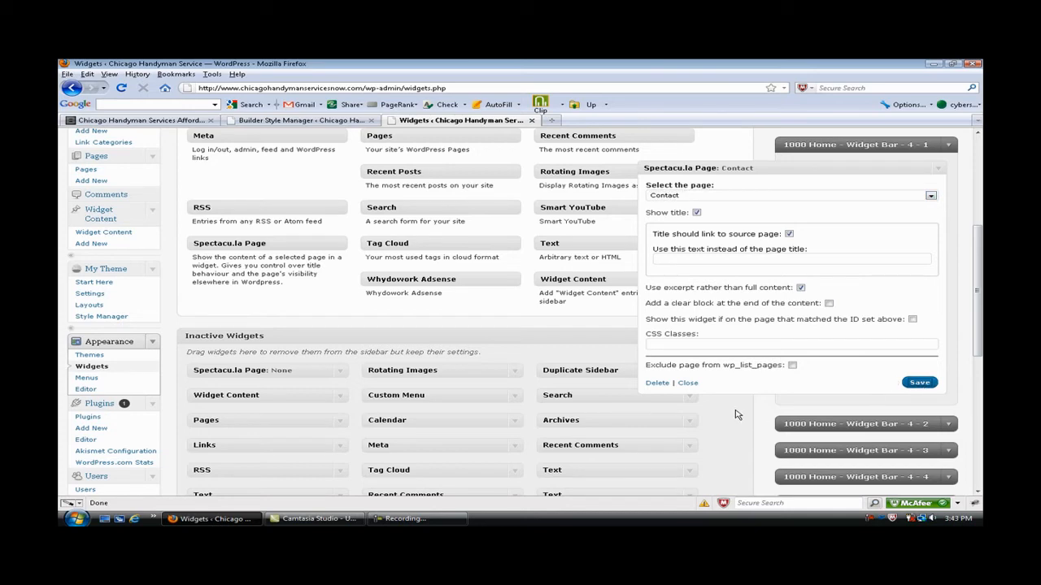
Step: Check the live homepage, then open the Builder Style Editor for 'home style'
{"action": "left_click", "coordinate": [919, 382]}
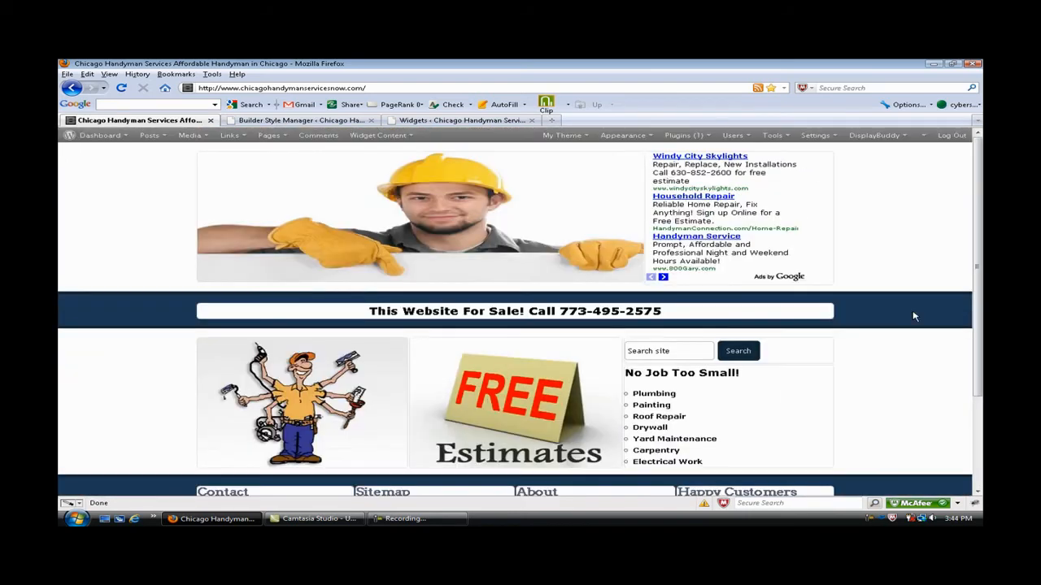
{"action": "scroll", "scroll_direction": "down", "scroll_amount": 3}
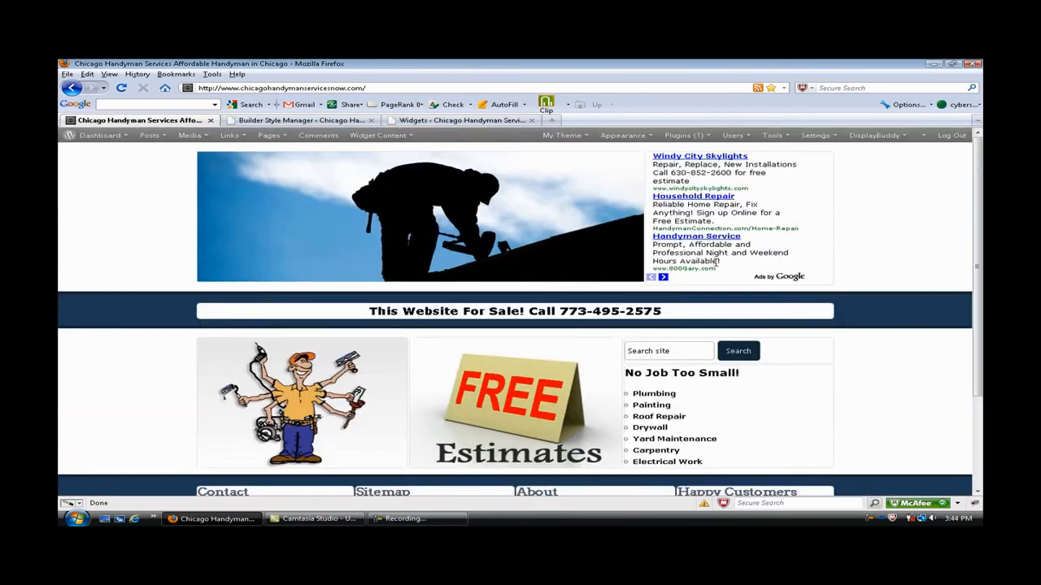
{"action": "left_click", "coordinate": [301, 120]}
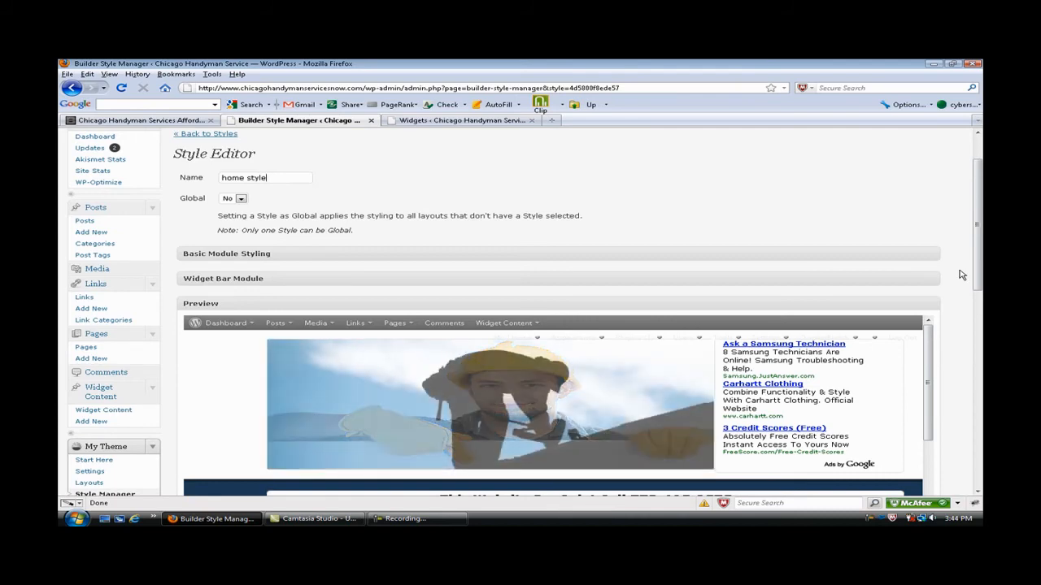
Step: Expand Site Background in the home style and enter colour #11a8d6
{"action": "scroll", "scroll_direction": "down", "scroll_amount": 3}
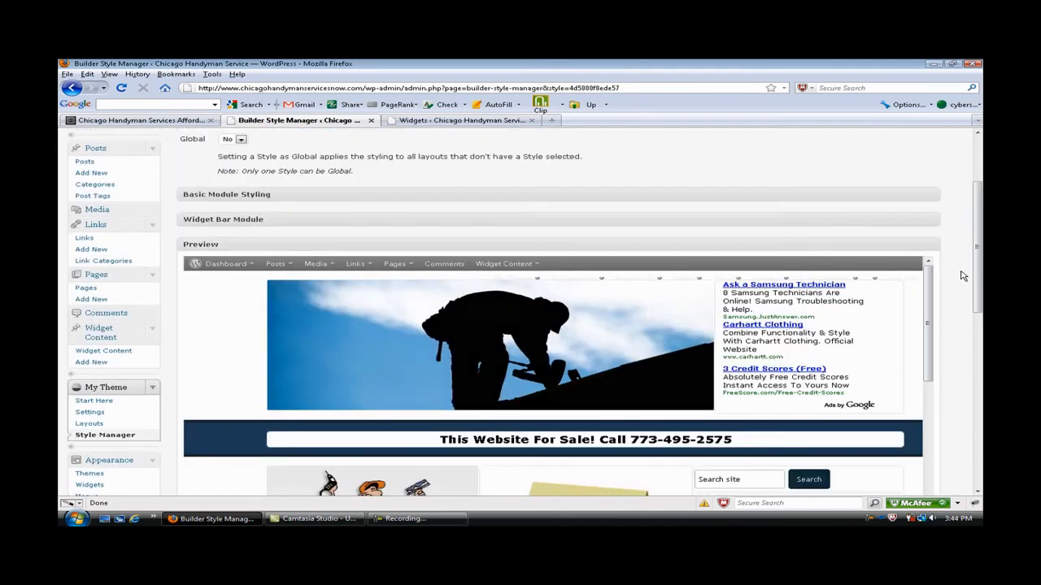
{"action": "scroll", "scroll_direction": "down", "scroll_amount": 3}
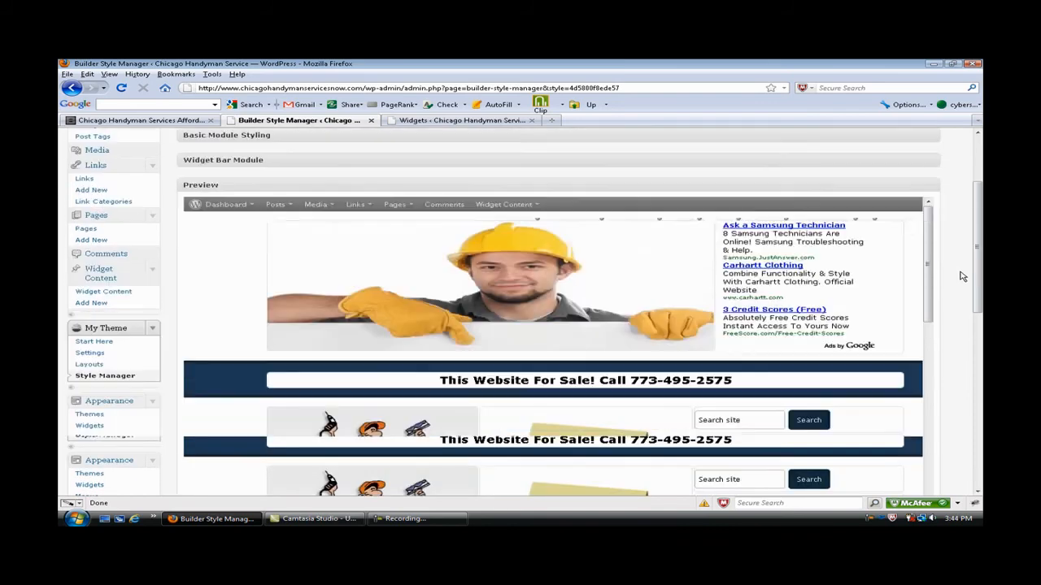
{"action": "scroll", "scroll_direction": "down", "scroll_amount": 3}
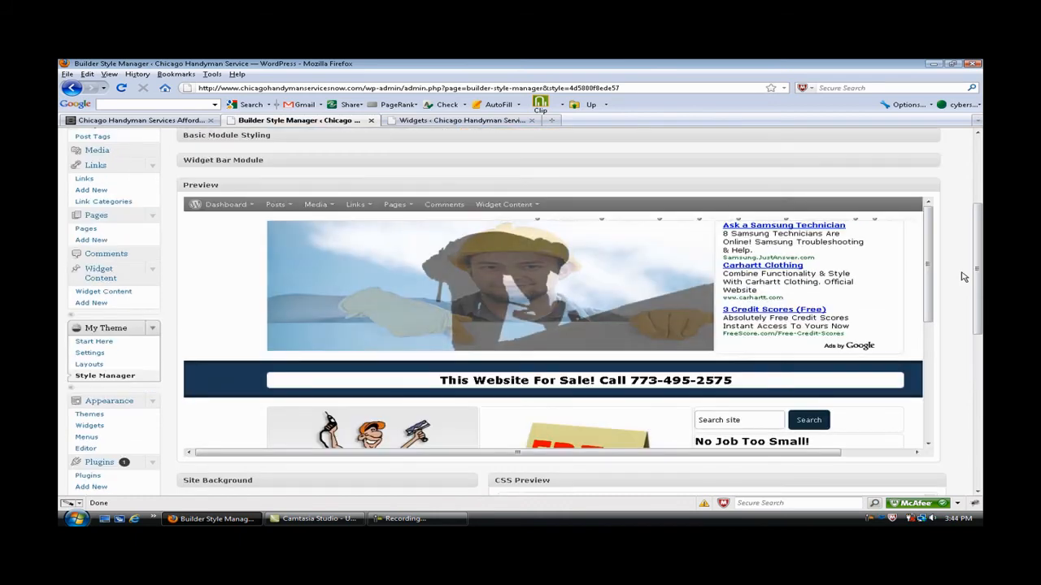
{"action": "scroll", "scroll_direction": "down", "scroll_amount": 3}
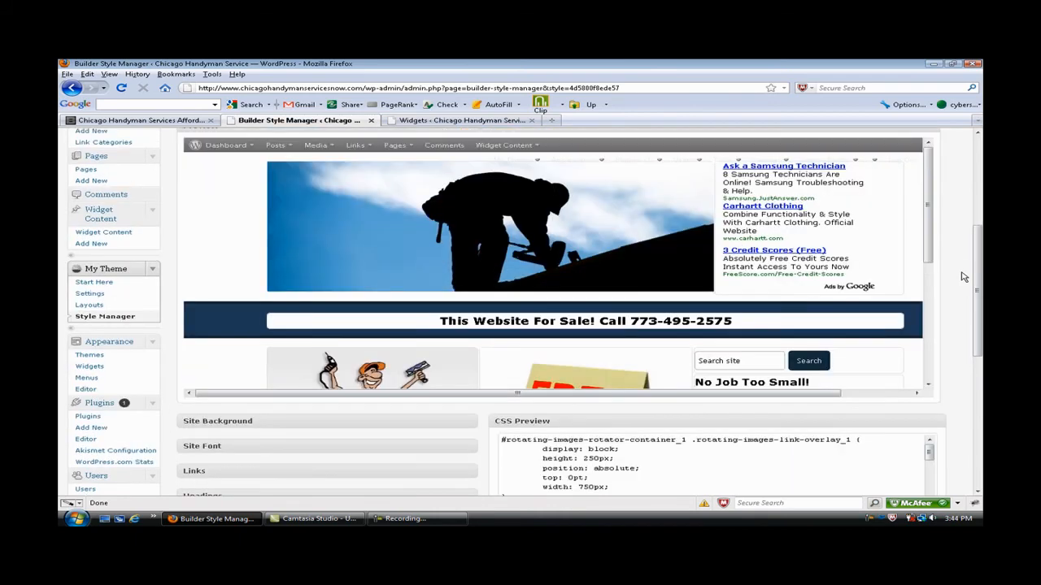
{"action": "scroll", "scroll_direction": "down", "scroll_amount": 3}
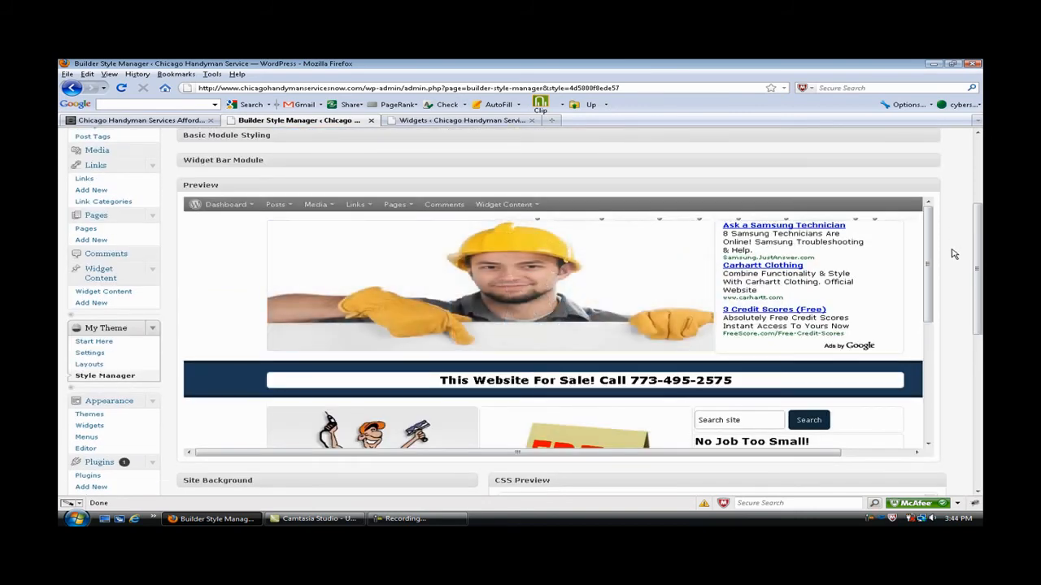
{"action": "scroll", "scroll_direction": "down", "scroll_amount": 3}
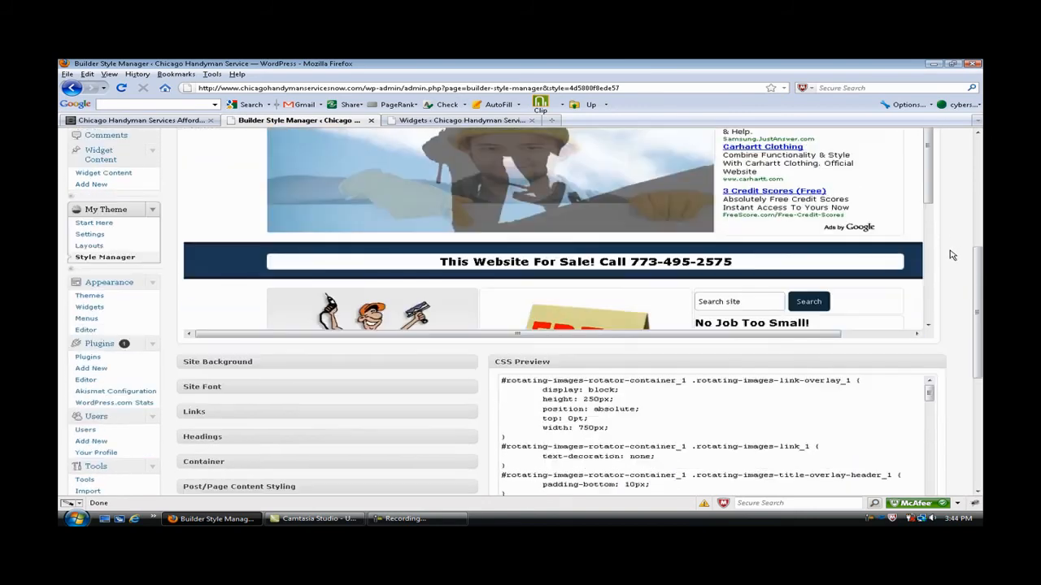
{"action": "left_click", "coordinate": [217, 362]}
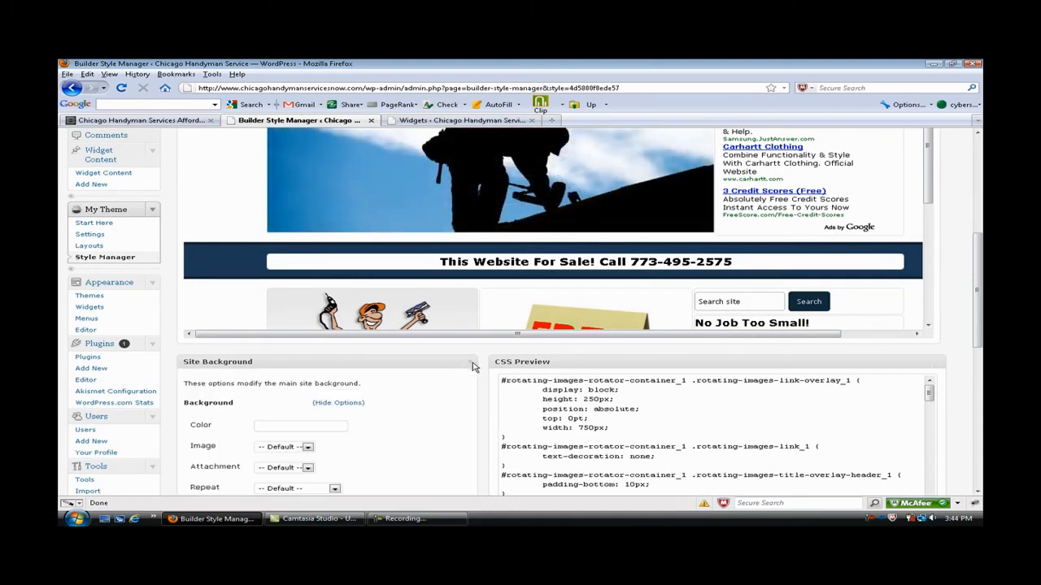
{"action": "scroll", "scroll_direction": "down", "scroll_amount": 3}
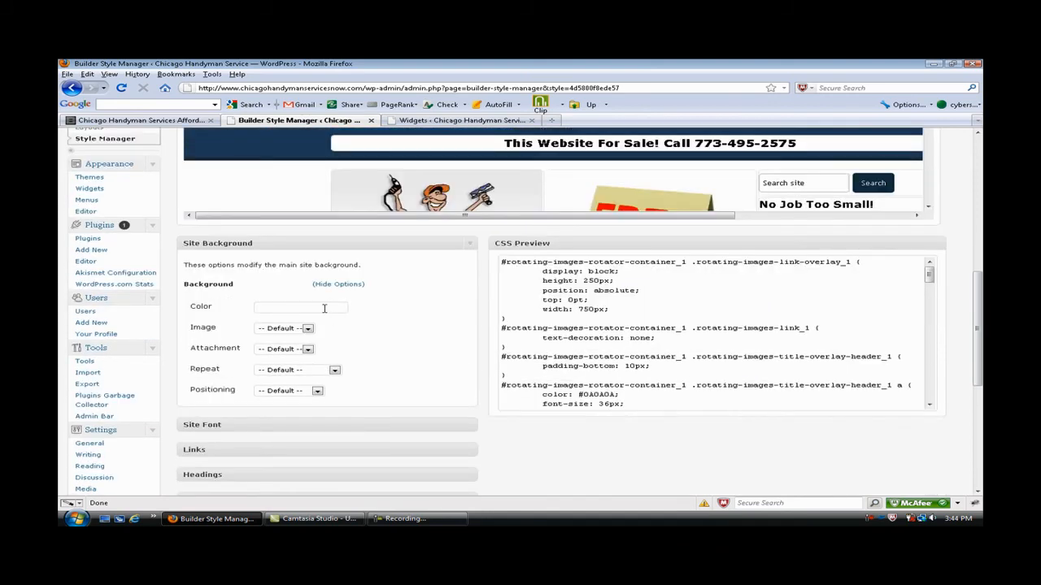
{"action": "left_click", "coordinate": [301, 307]}
{"action": "type", "text": "#11a8d6"}
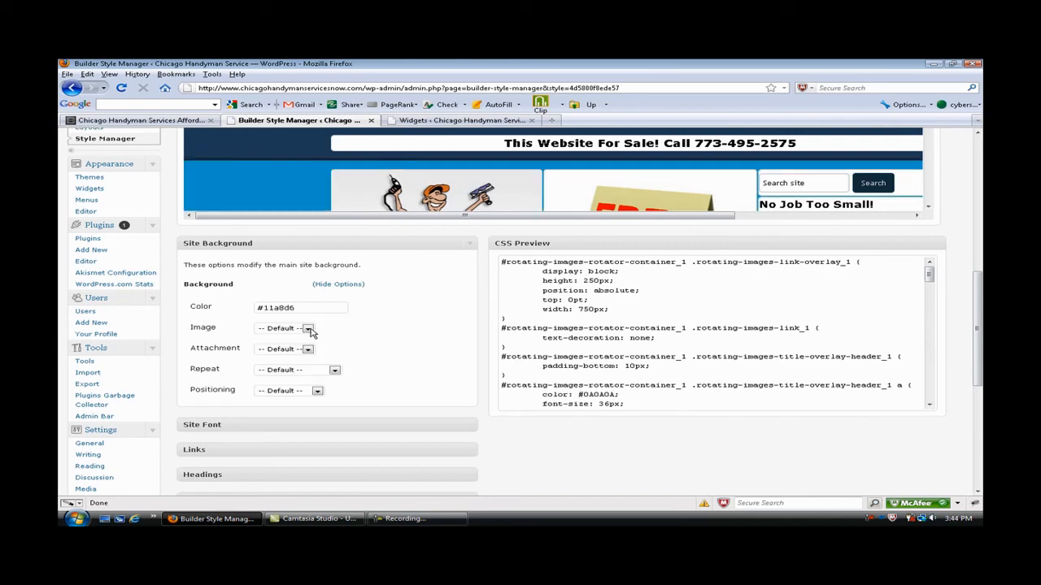
{"action": "left_click", "coordinate": [307, 328]}
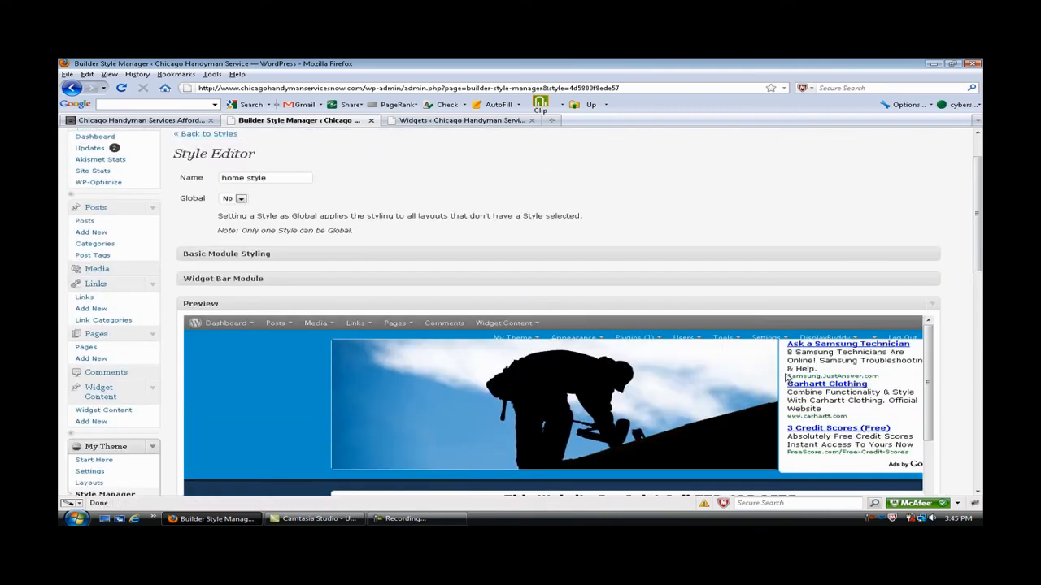
Step: Expand the Widget Bar Module styling section and browse its Show Options links
{"action": "scroll", "scroll_direction": "down", "scroll_amount": 3}
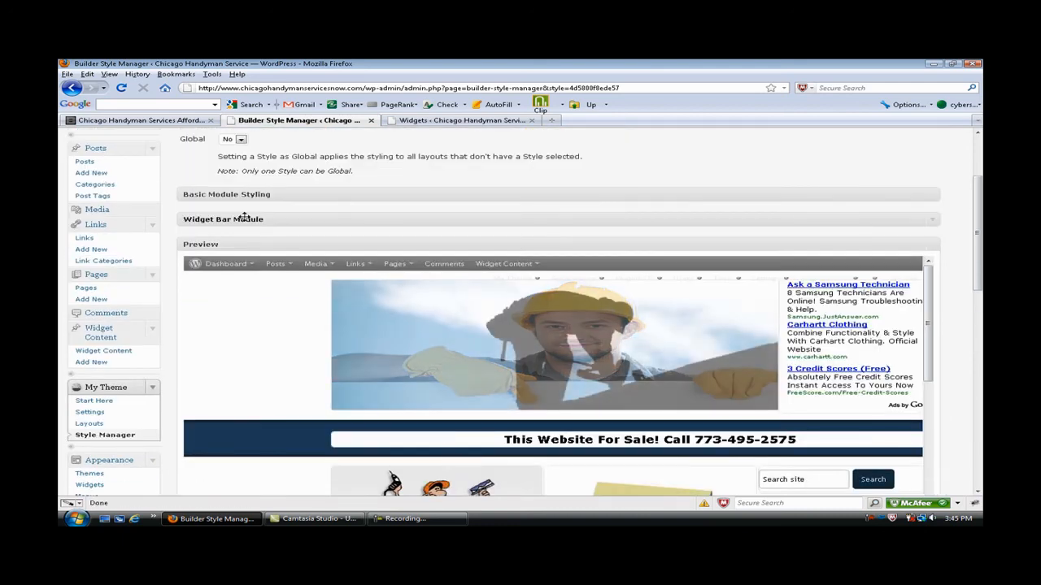
{"action": "left_click", "coordinate": [223, 219]}
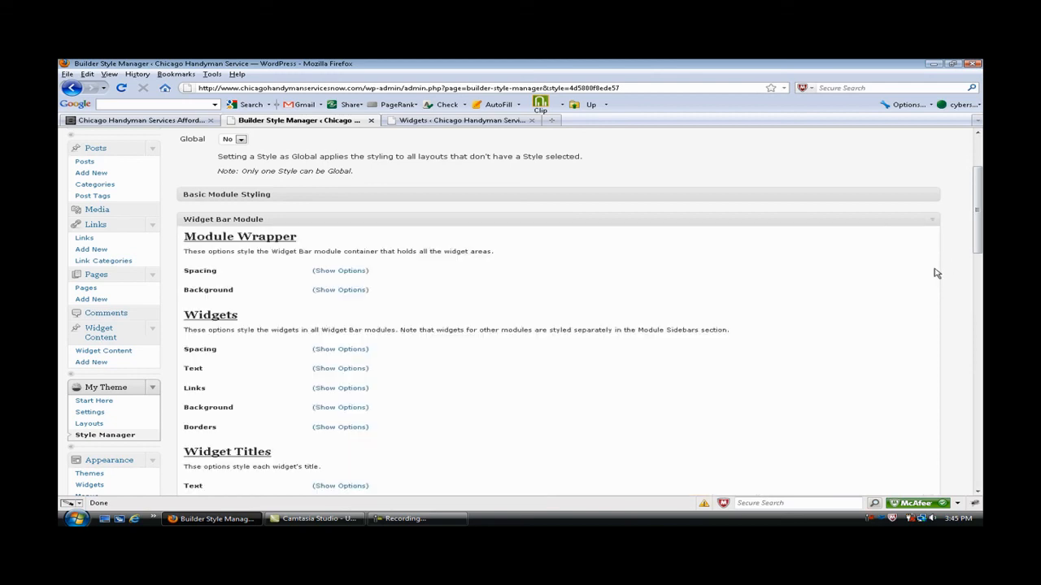
{"action": "scroll", "scroll_direction": "down", "scroll_amount": 3}
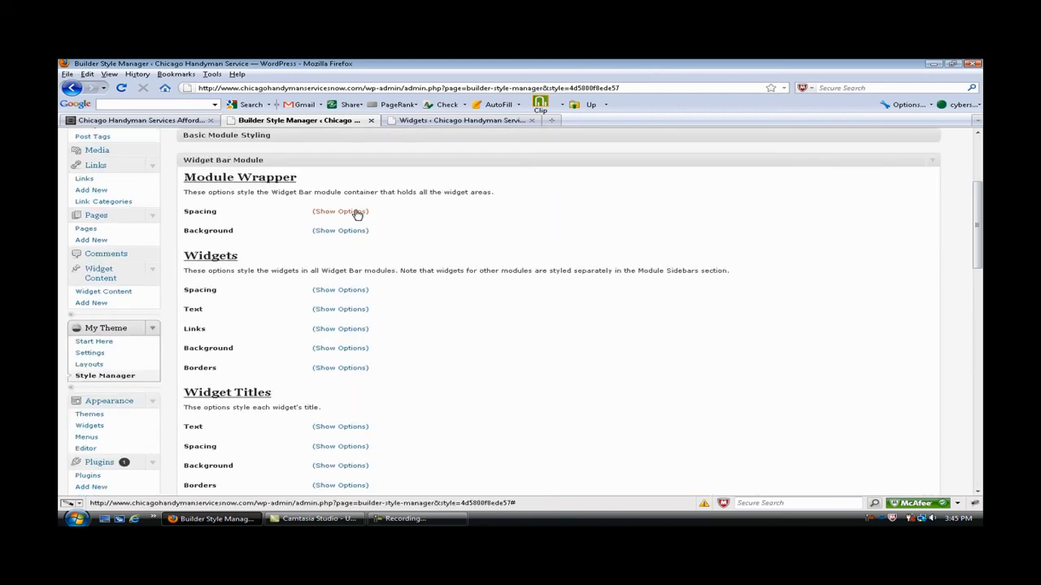
{"action": "scroll", "scroll_direction": "down", "scroll_amount": 3}
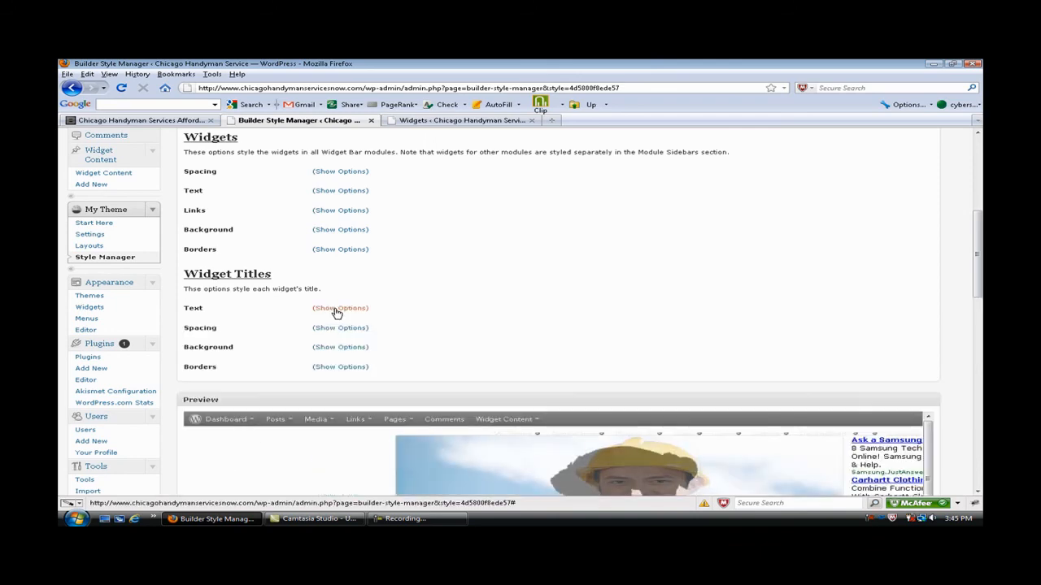
{"action": "scroll", "scroll_direction": "down", "scroll_amount": 3}
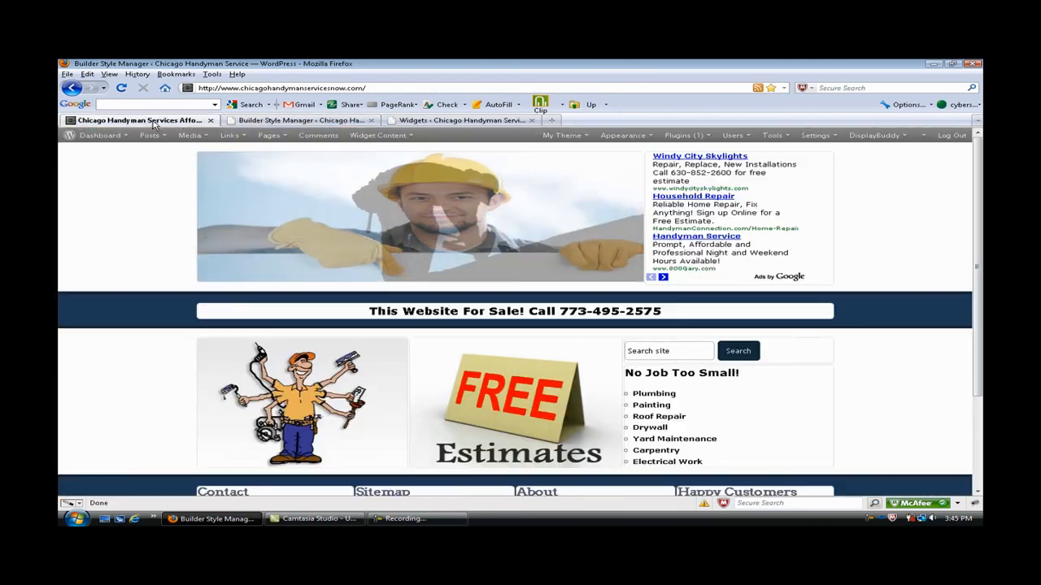
{"action": "scroll", "scroll_direction": "down", "scroll_amount": 3}
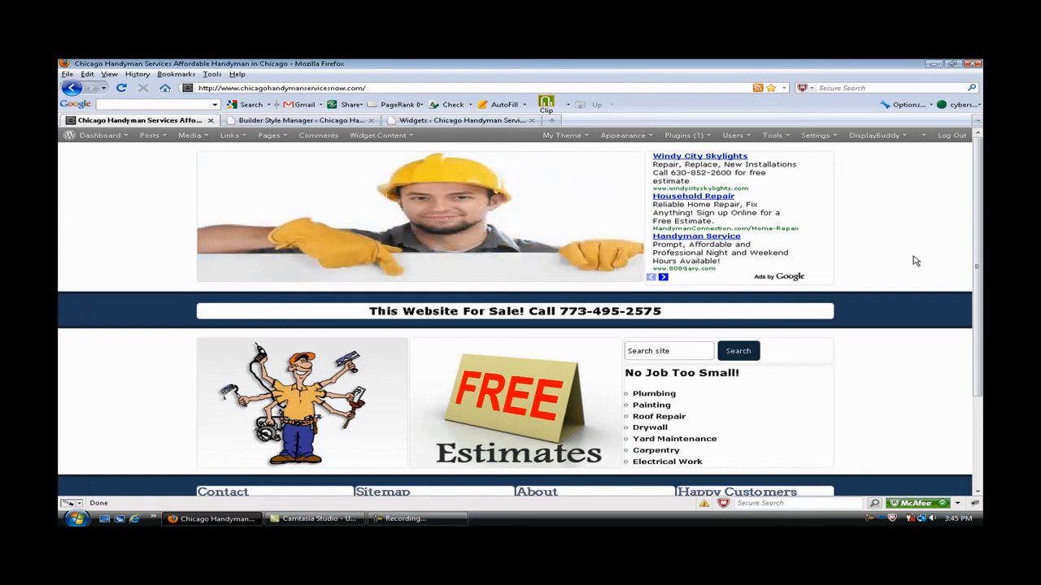
{"action": "scroll", "scroll_direction": "down", "scroll_amount": 3}
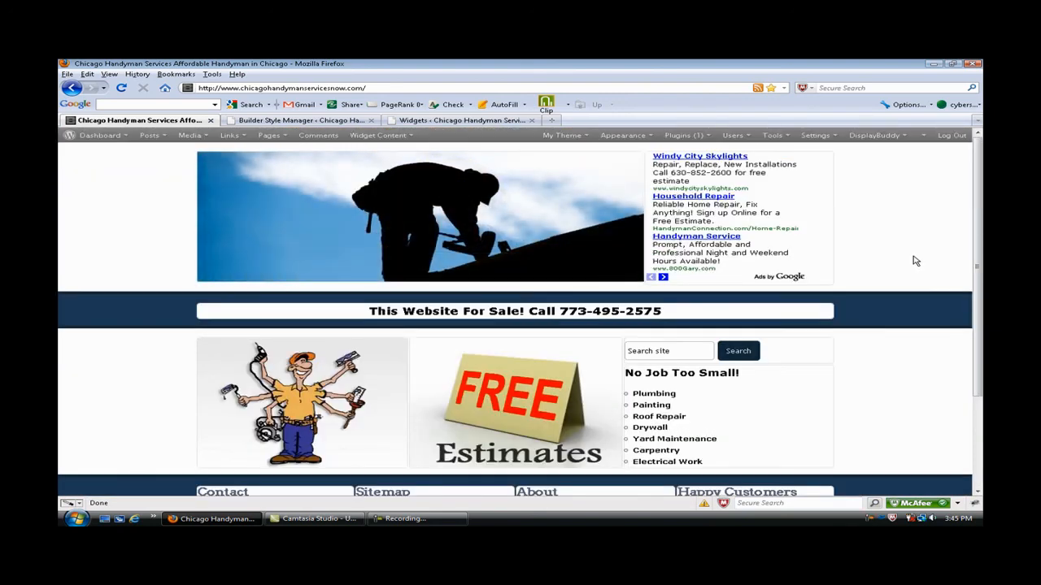
{"action": "mouse_move", "coordinate": [502, 289]}
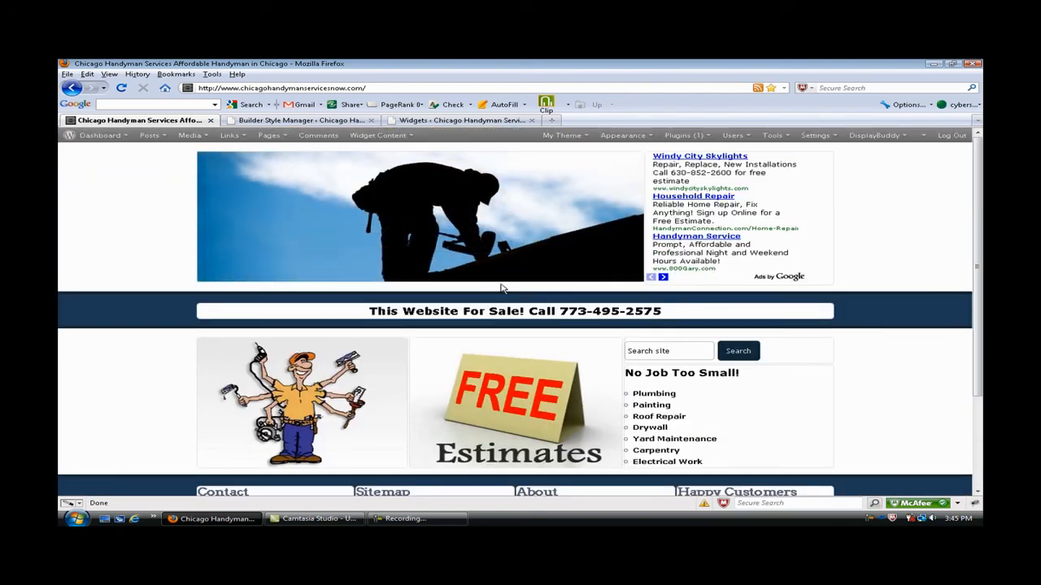